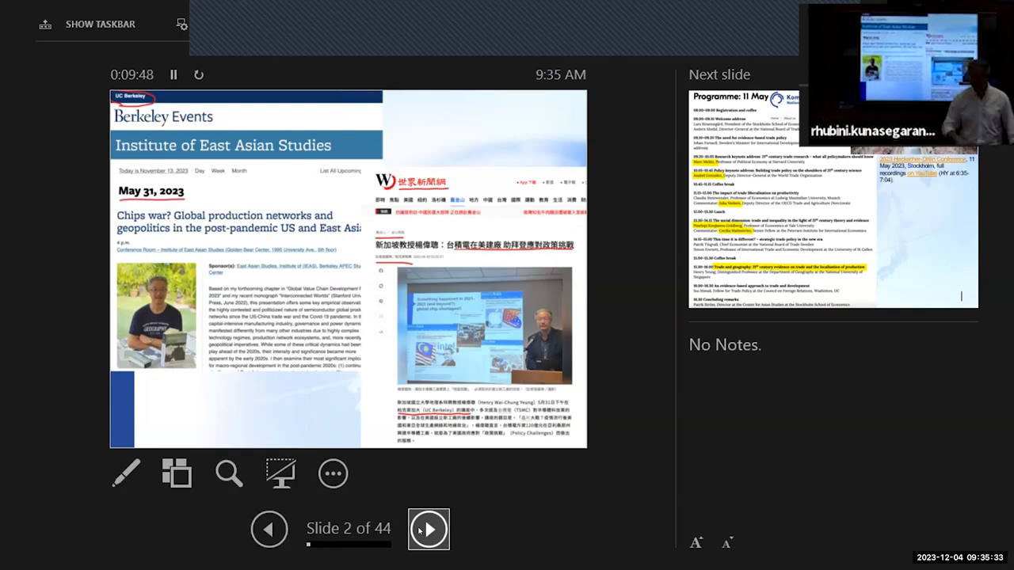
Advance to the Heckscher-Ohlin Conference programme slide and reveal its first group photo.
left_click(428, 529)
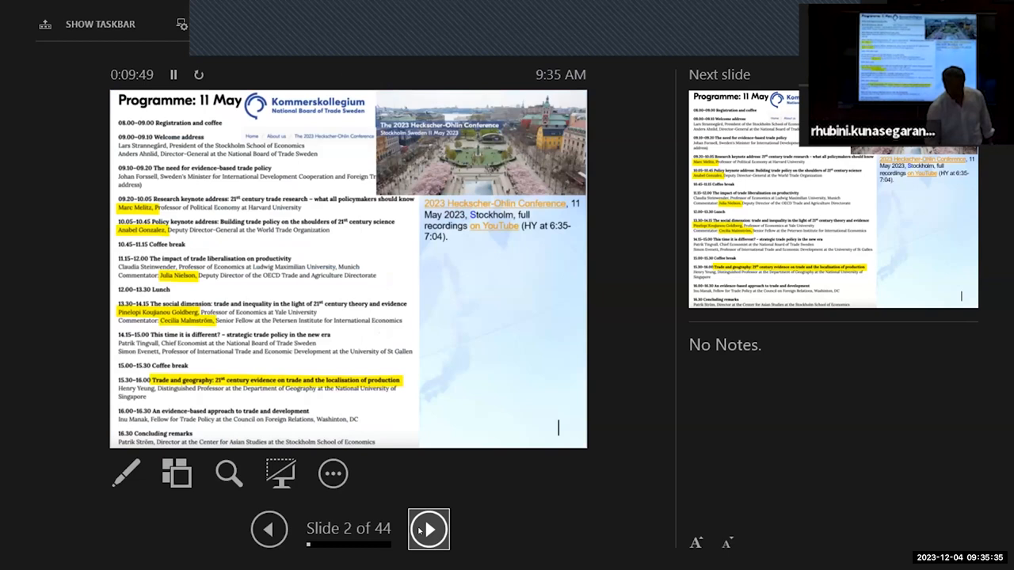
left_click(429, 530)
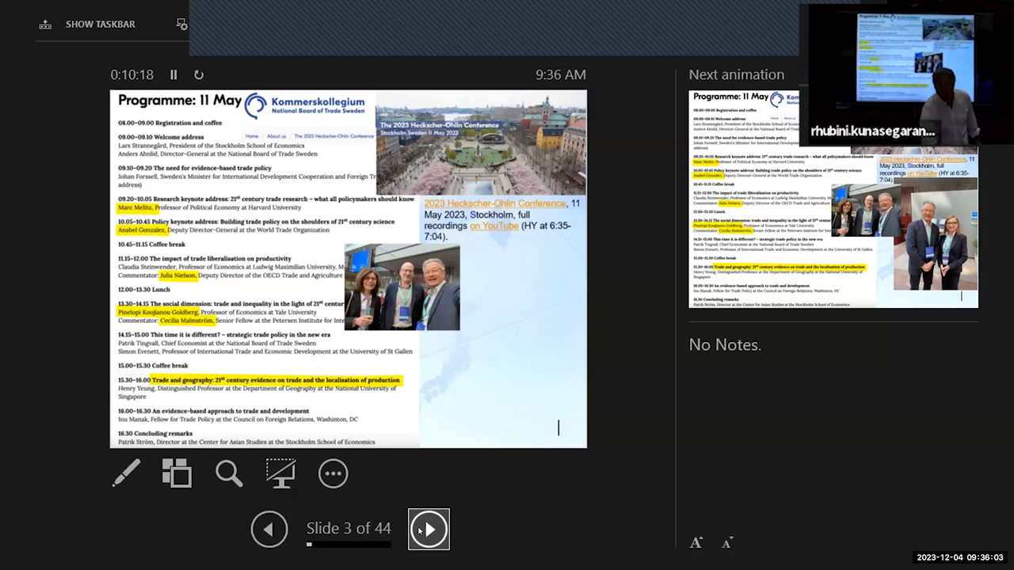
Reveal the second and remaining conference photos, reaching the GVC Development Report 2023 slide.
left_click(429, 529)
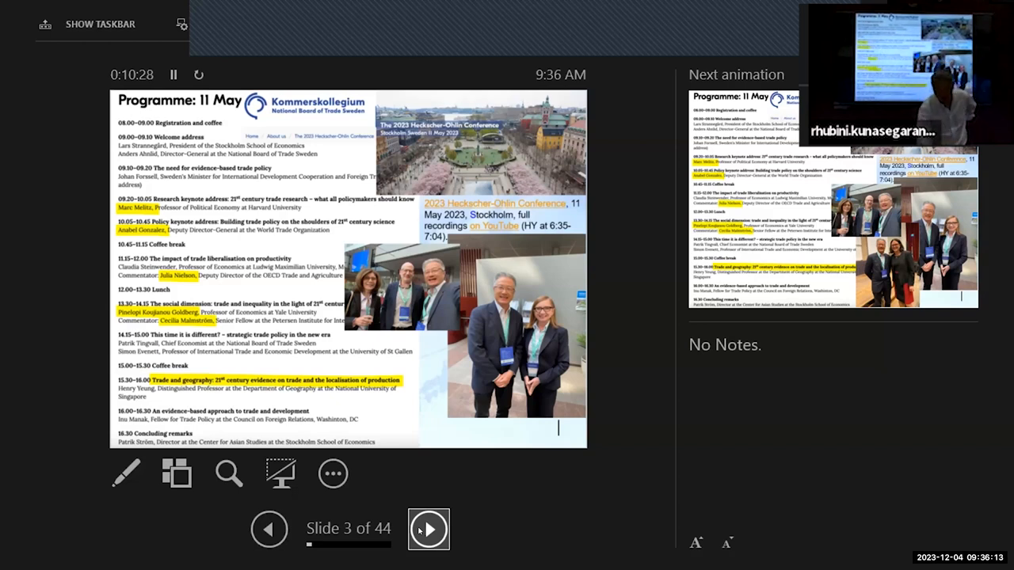
left_click(429, 529)
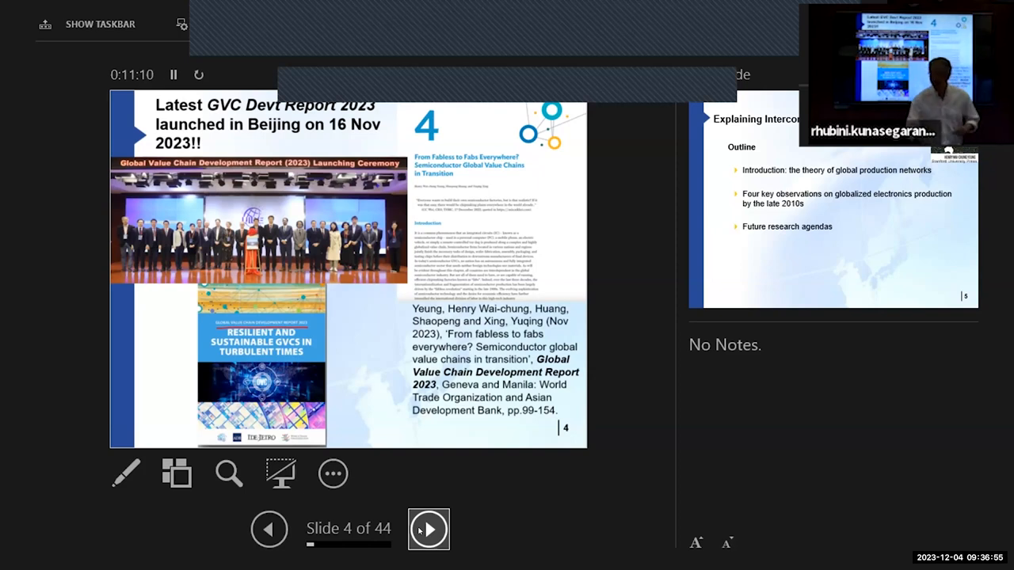
Go to slide 5, the three-topic 'Explaining Interconnected worlds' outline.
left_click(428, 530)
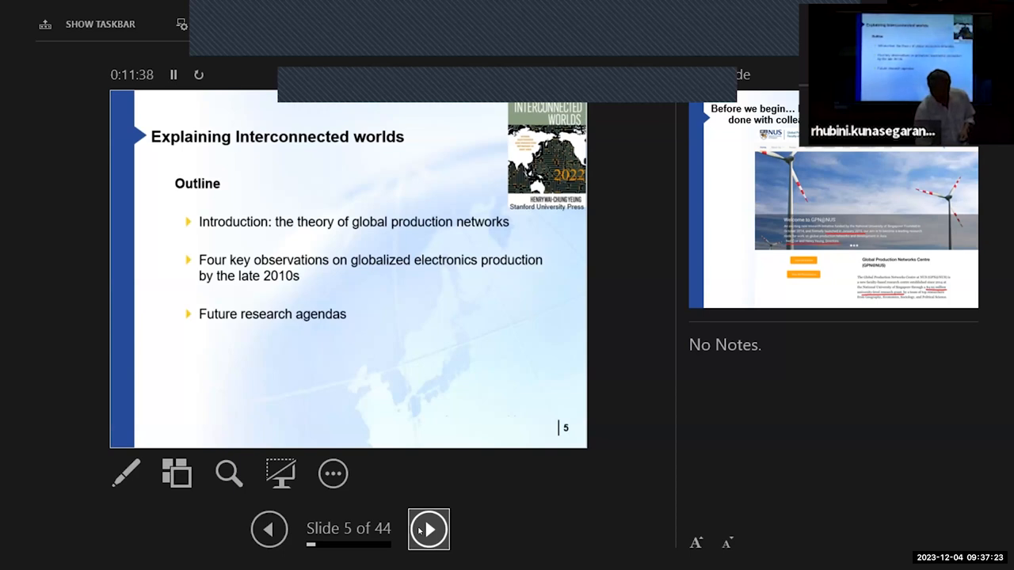
Go to slide 6 introducing work with GPN@NUS Centre colleagues.
left_click(429, 529)
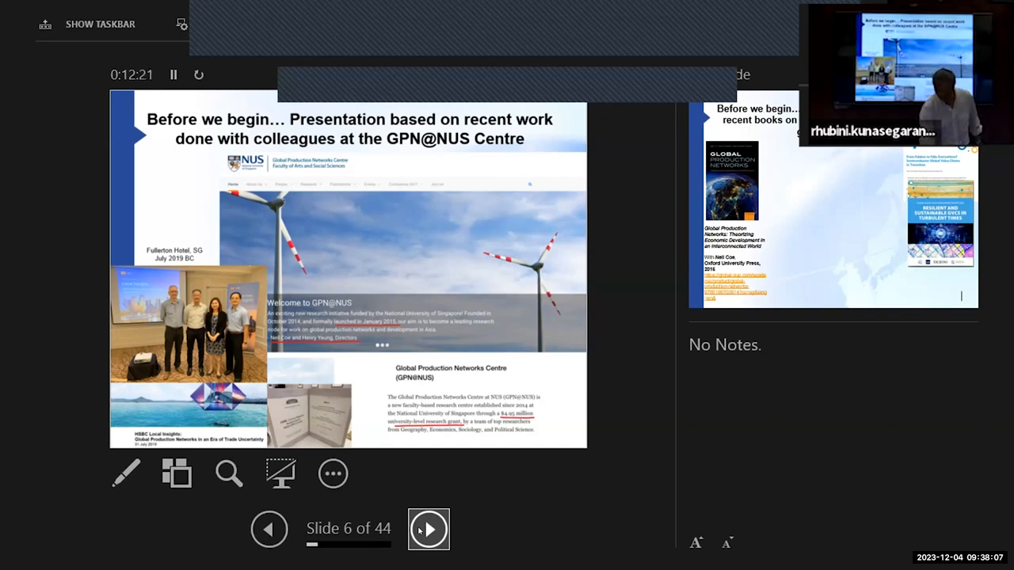
Go to the recent books slide and reveal Strategic Coupling and the next book.
left_click(429, 529)
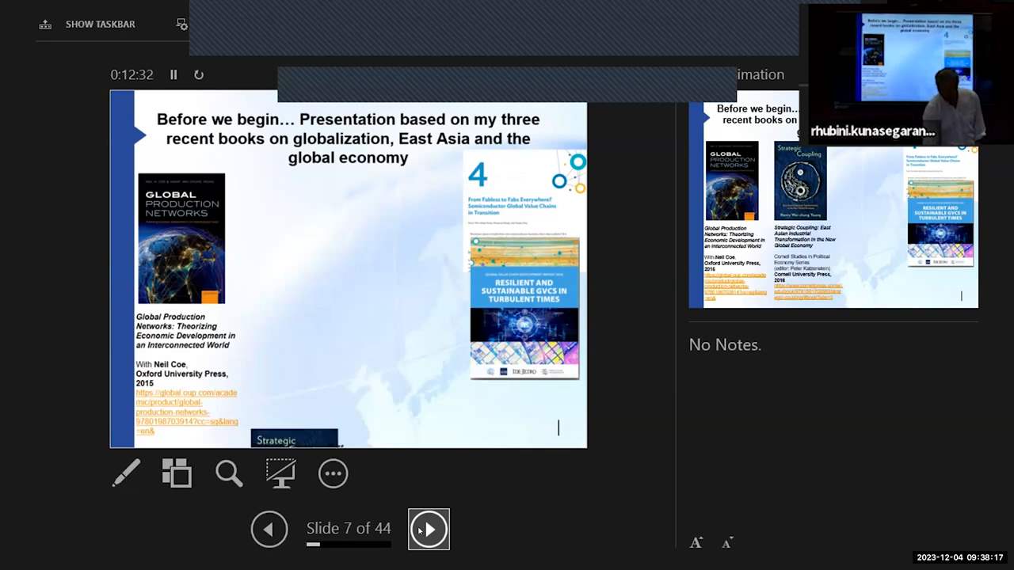
left_click(428, 529)
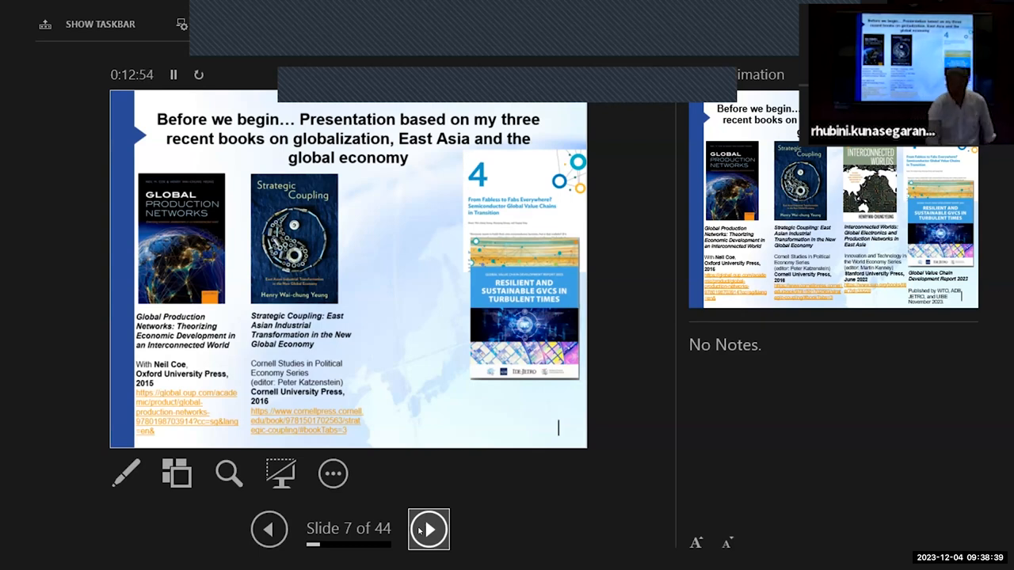
left_click(429, 529)
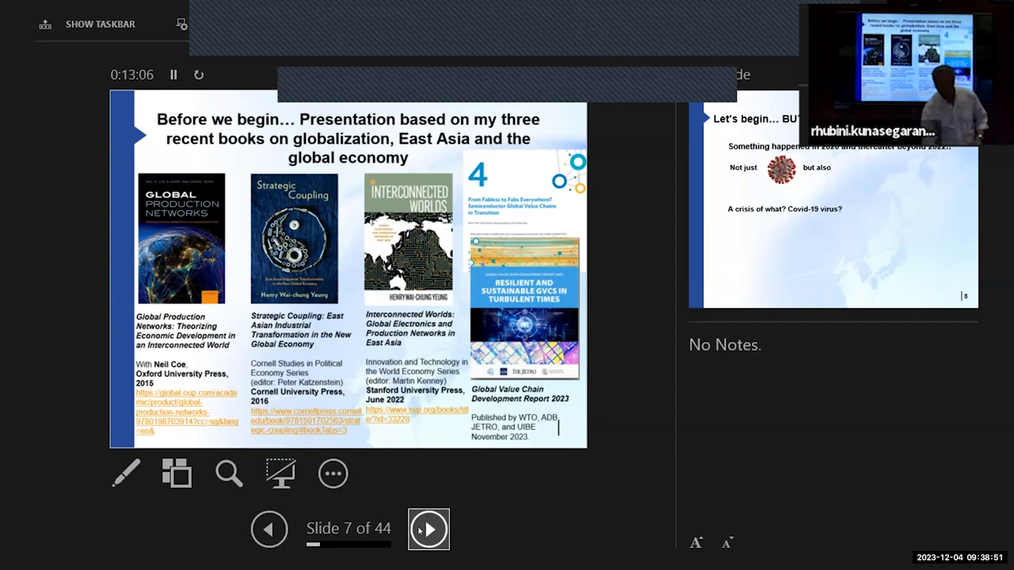
Go to slide 8, "Let's begin… BUT", on the 2020 crisis beyond Covid-19.
left_click(429, 529)
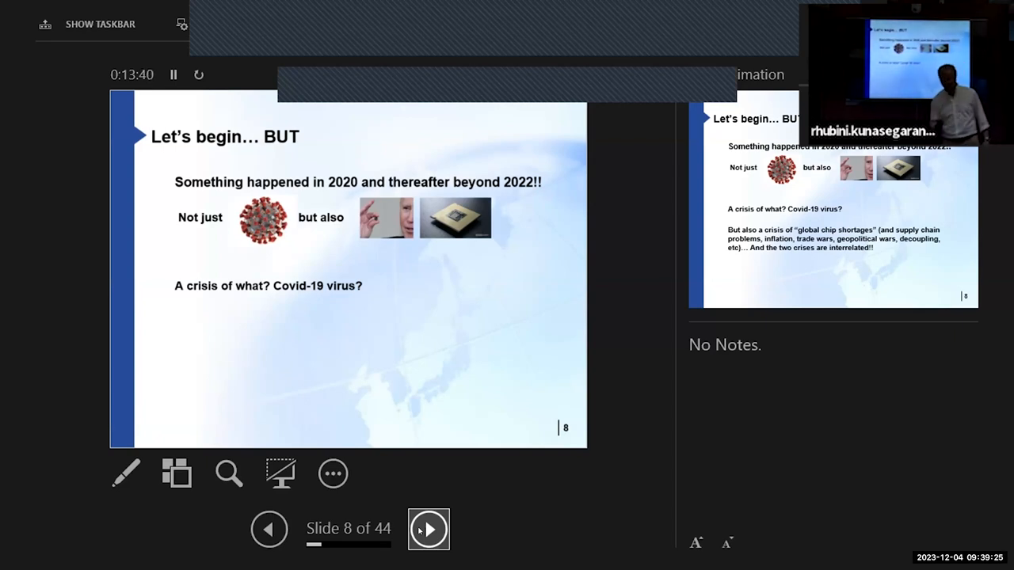
Reveal the chip-shortage point, Ukraine-Russia crisis images and the GPN question.
left_click(429, 529)
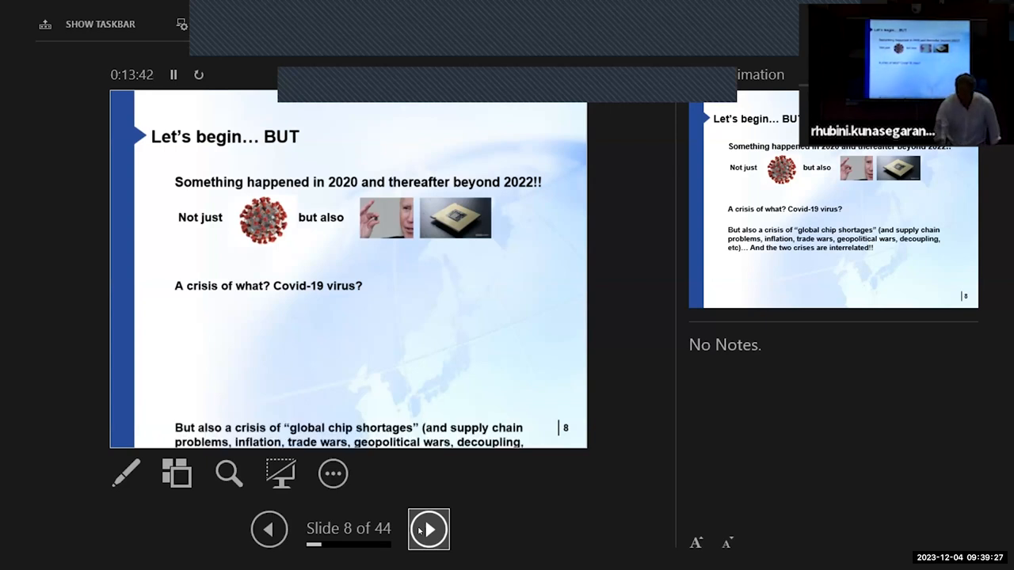
left_click(429, 529)
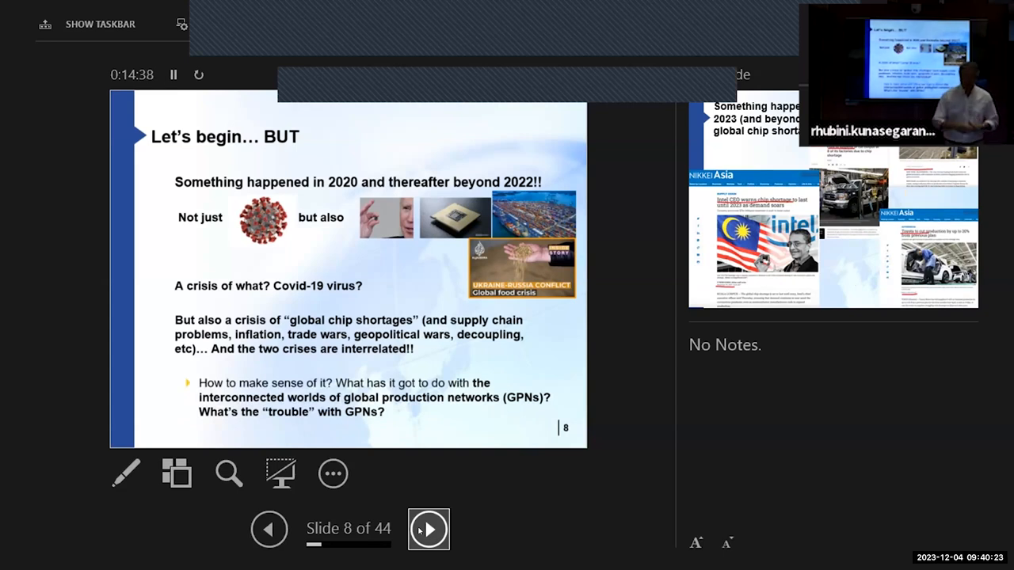
Go to slide 9 with news clippings on the 2021–2023 chip shortages.
left_click(429, 529)
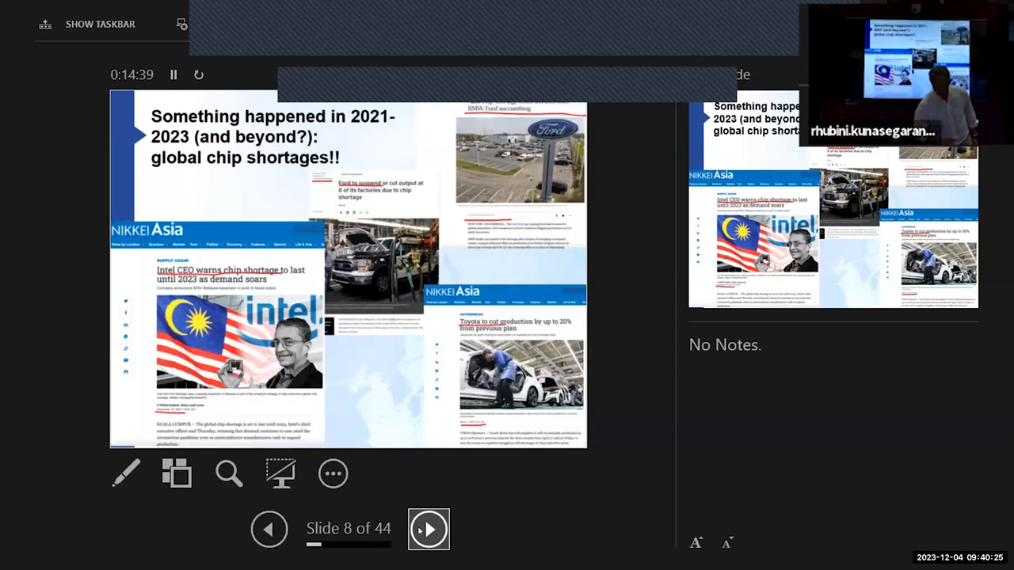
left_click(429, 530)
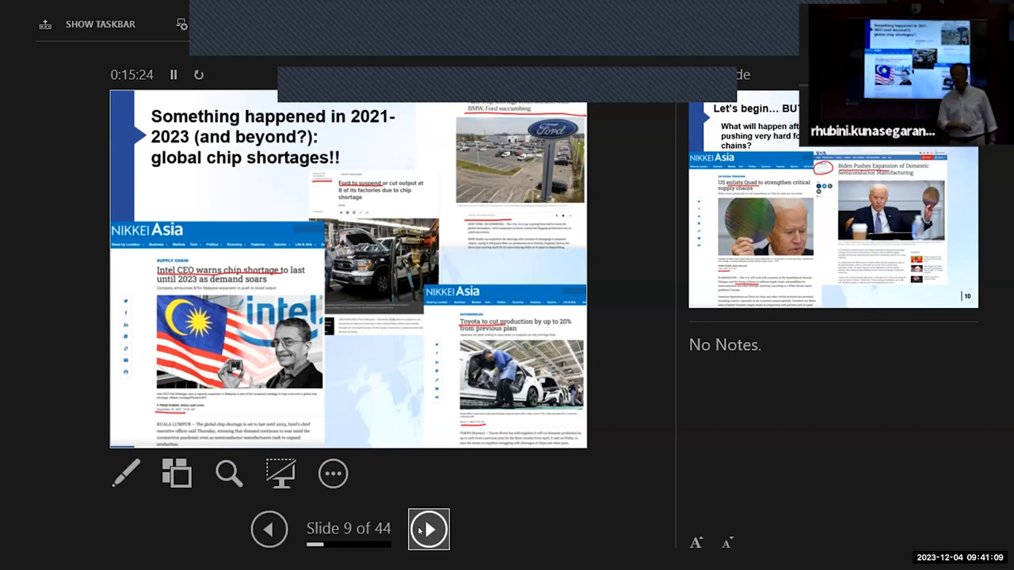
Go to slide 10 on US and EU chip resilience and reveal its CHIPS Act callouts.
left_click(429, 529)
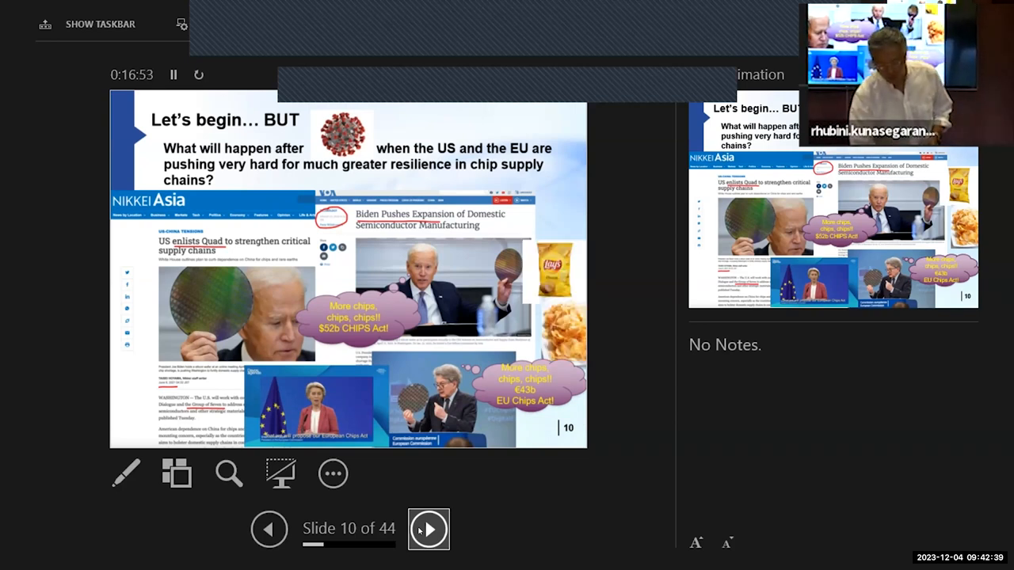
left_click(429, 530)
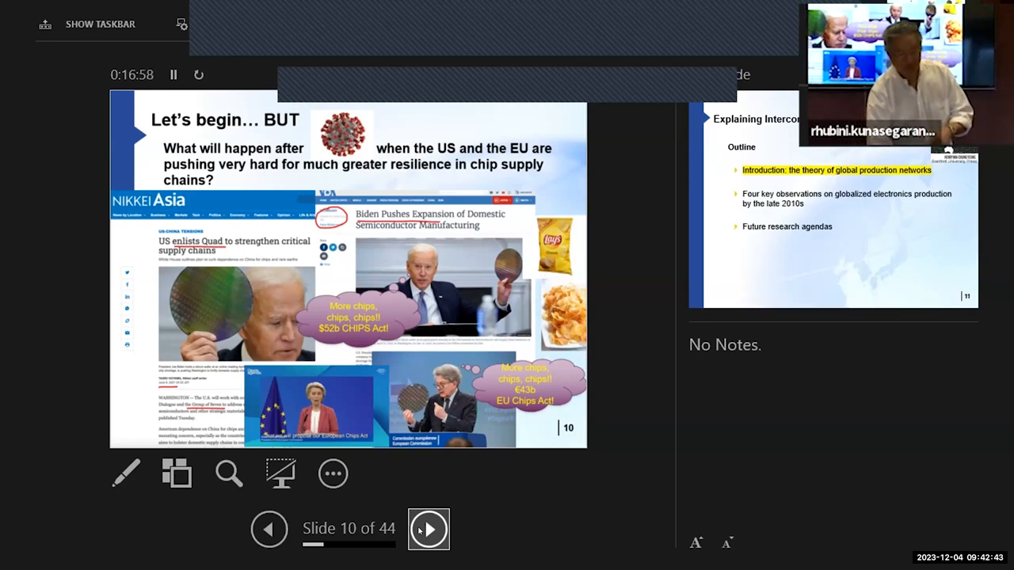
Go to slide 11, the outline highlighting the global production network theory introduction.
left_click(428, 530)
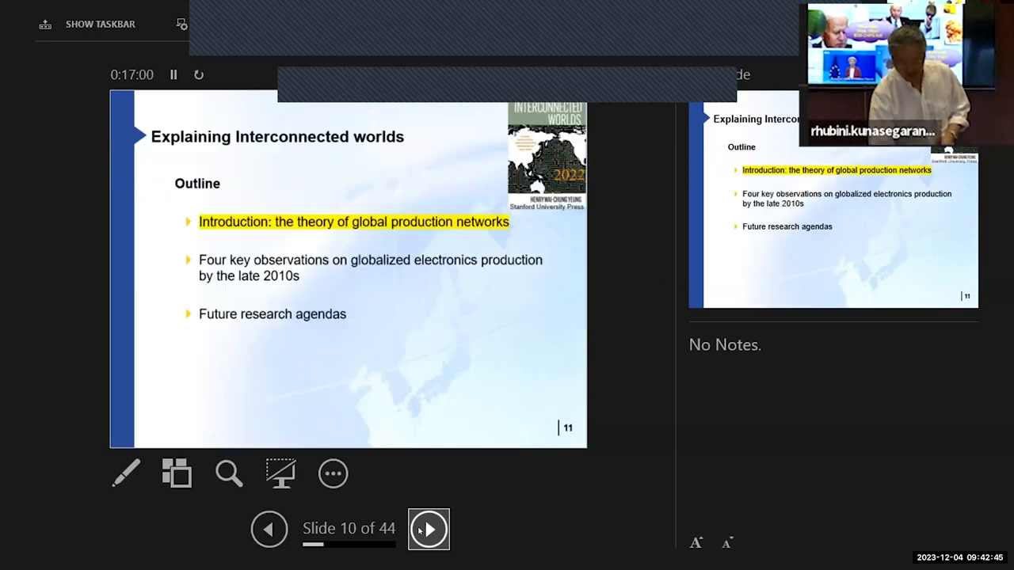
left_click(428, 529)
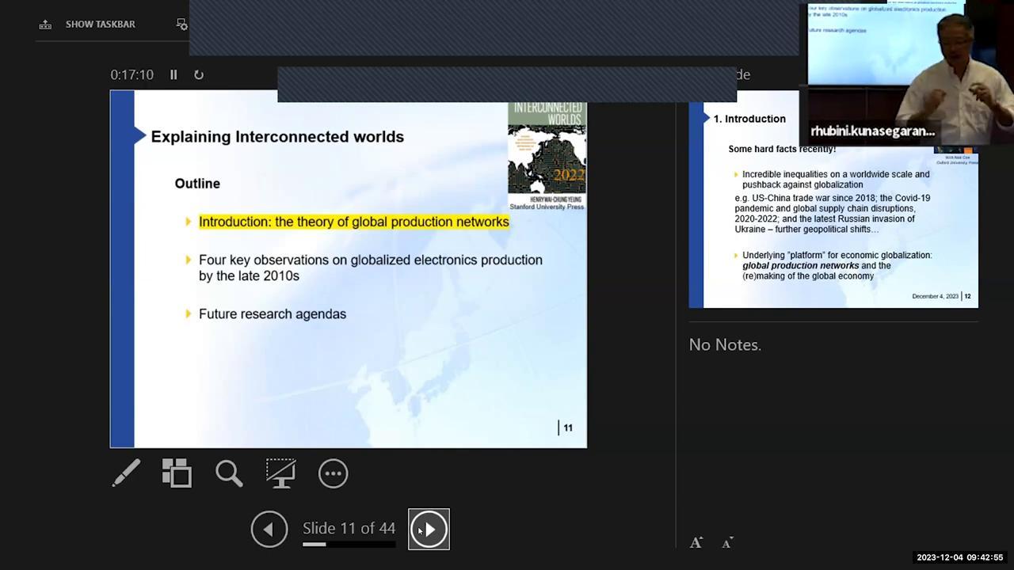
Advance to slide 12, 'Some hard facts recently!', and play its next build.
left_click(429, 529)
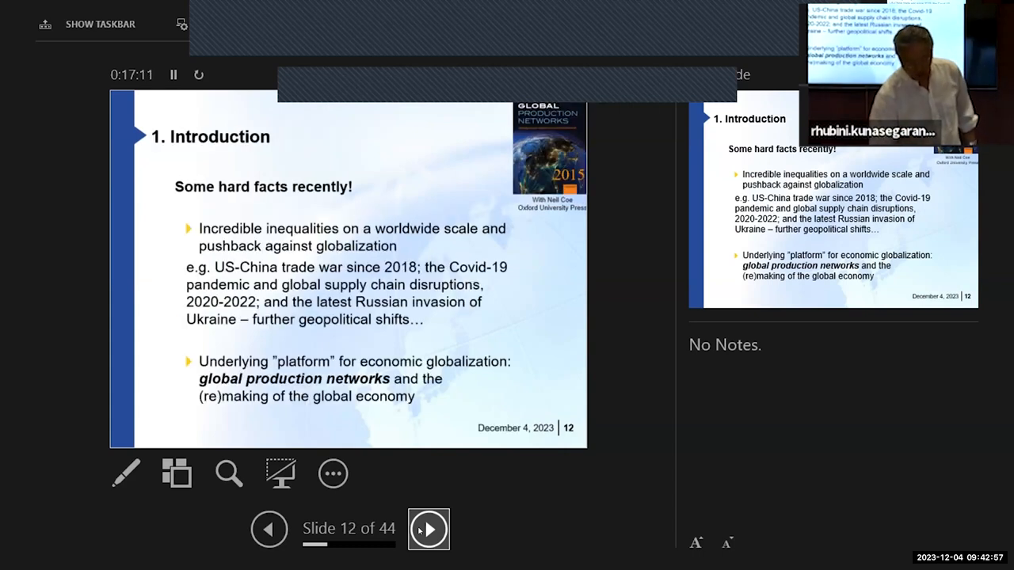
left_click(429, 529)
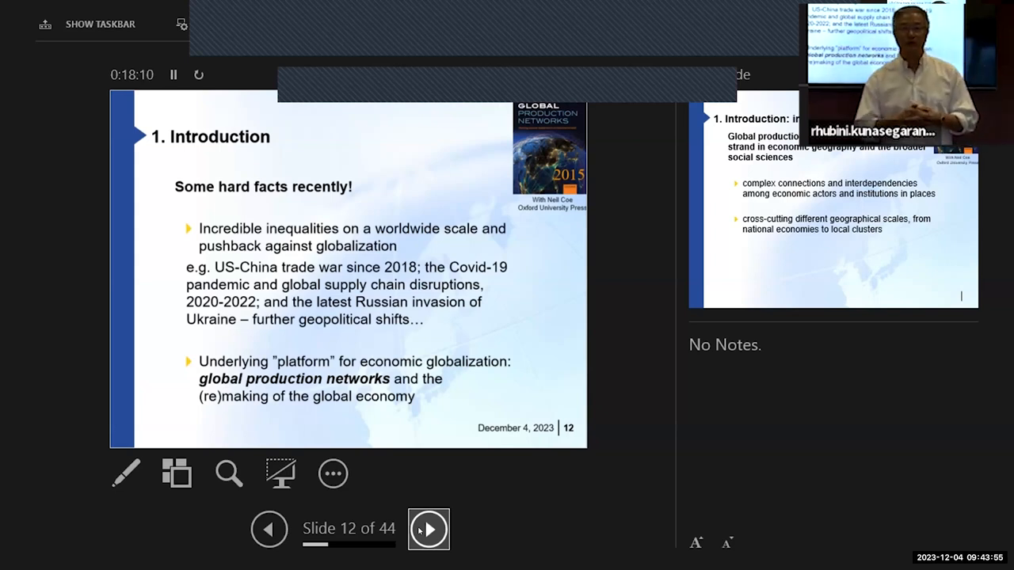
Advance to slide 13, 'Introduction: intellectual context', showing the global electronics bullet.
left_click(428, 530)
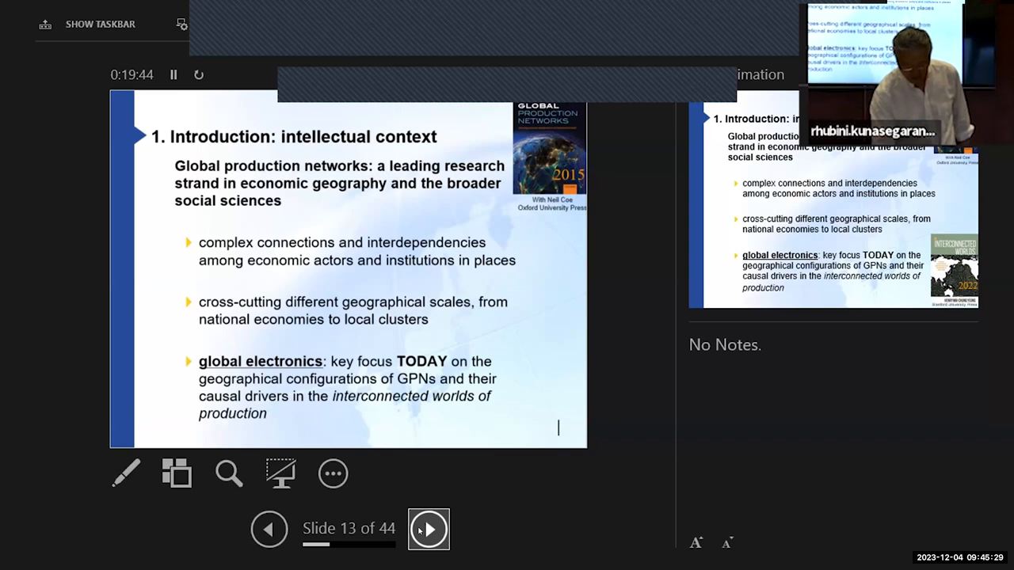
Show the Interconnected Worlds book cover, then advance to slide 14 on GVC/GPN research.
left_click(429, 529)
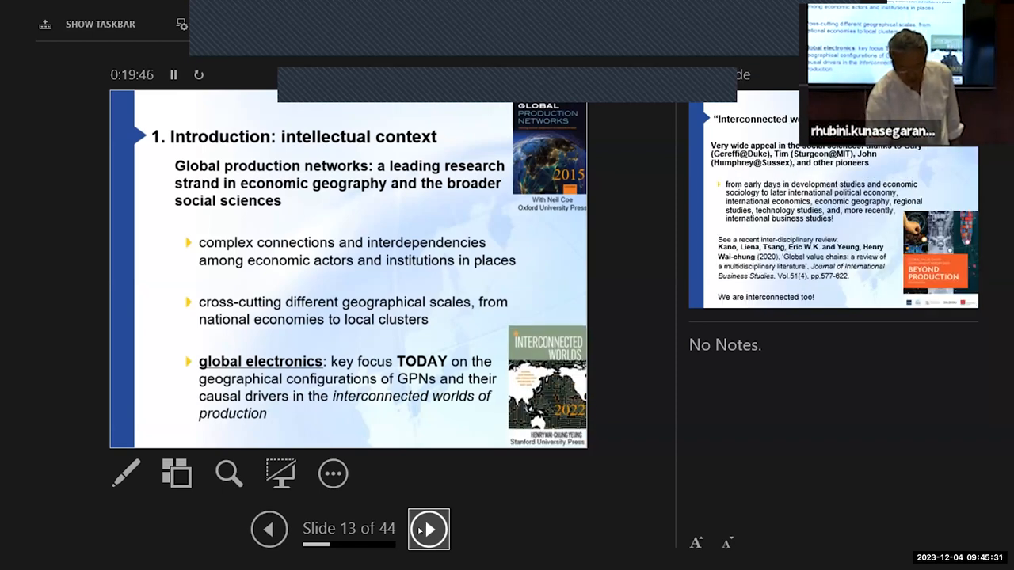
left_click(429, 529)
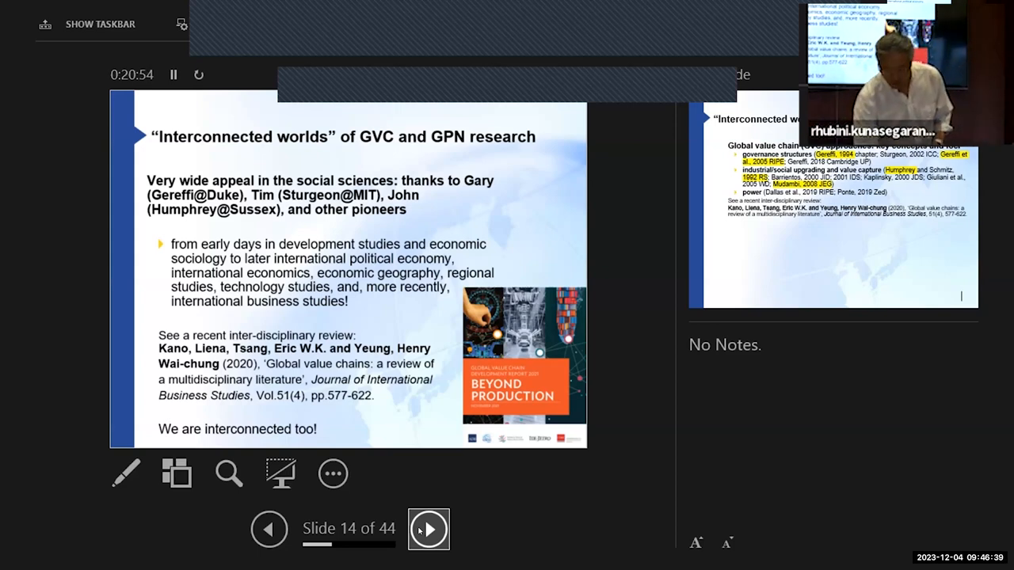
Advance to slide 15 showing GVC approaches: governance, upgrading and power.
left_click(428, 529)
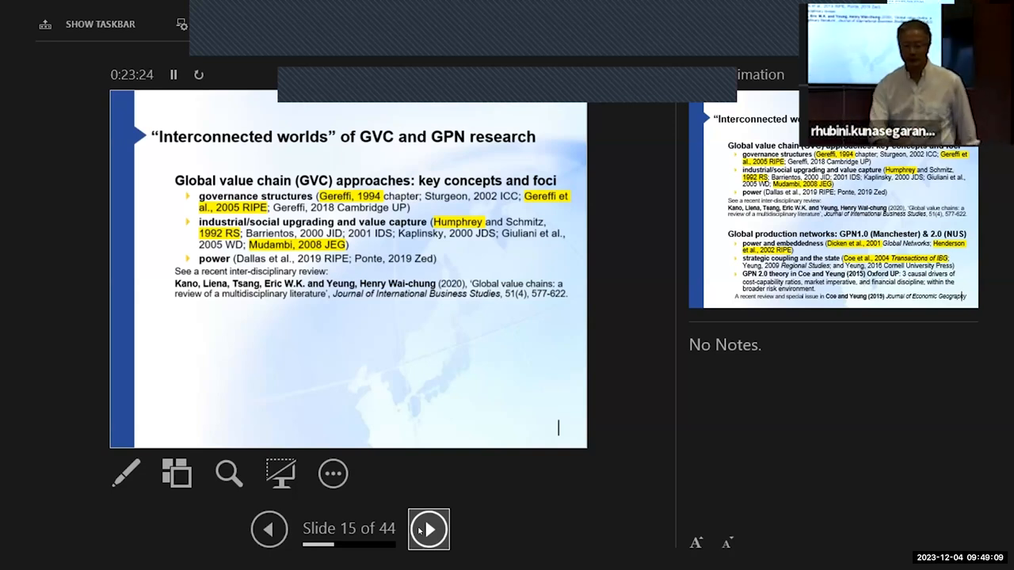
Reveal the GPN 1.0 and 2.0 bullets under Global production networks on slide 15.
left_click(428, 529)
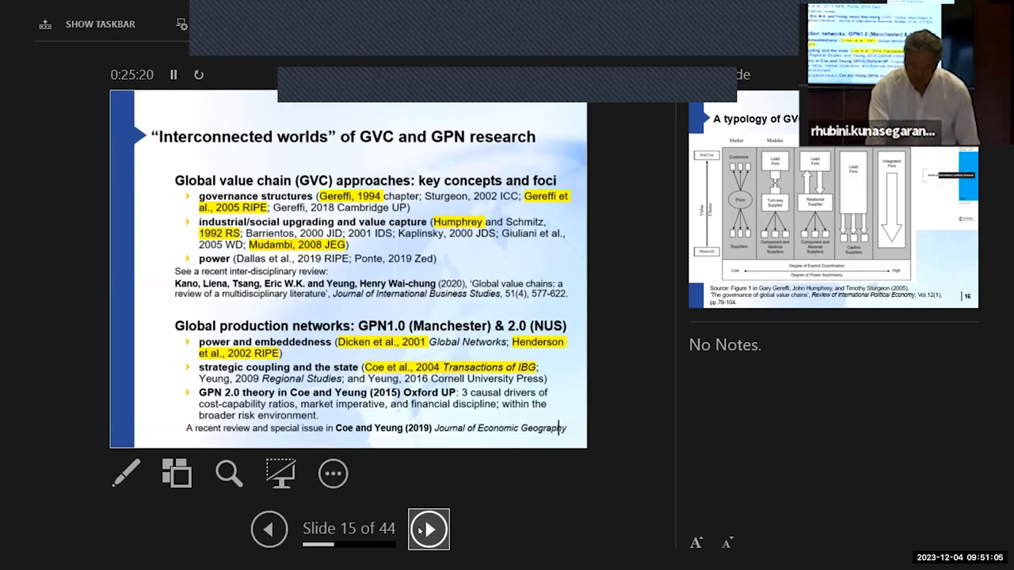
Advance through the GVC governance typology slide to slide 17, the SASE New York photo.
left_click(429, 529)
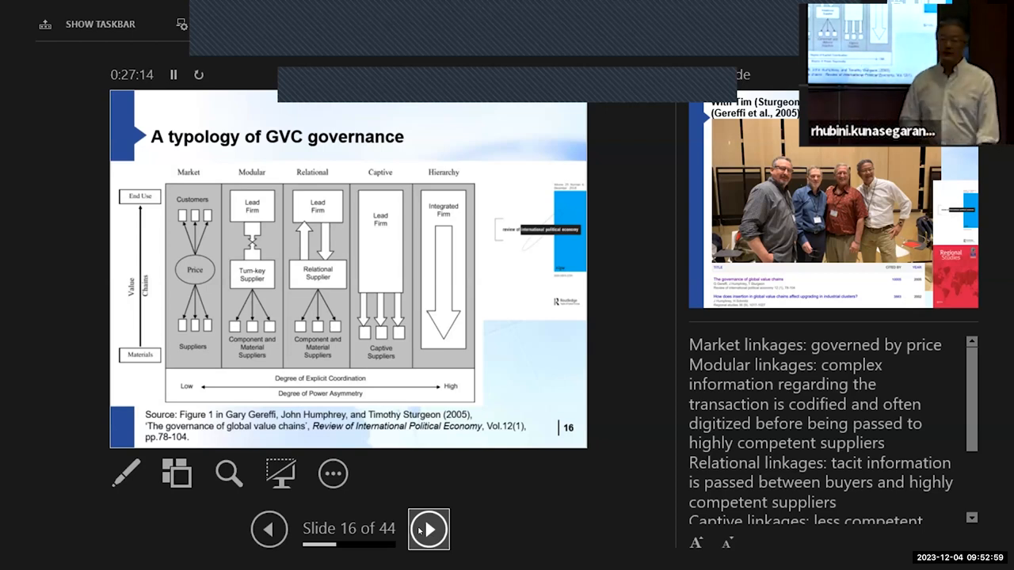
left_click(429, 529)
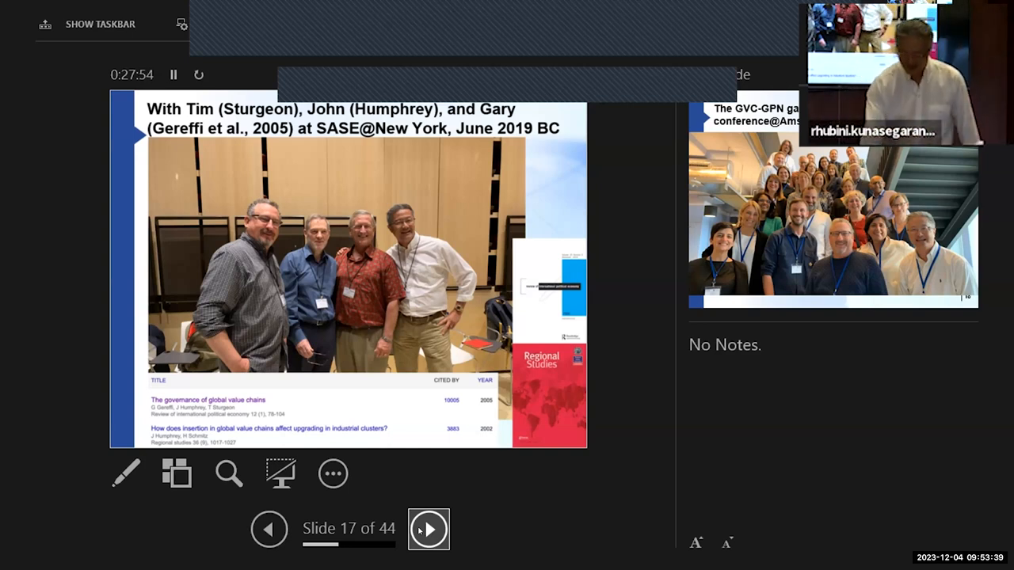
Step forward to slide 19, then back to slide 18's Amsterdam 2022 group photo.
left_click(428, 529)
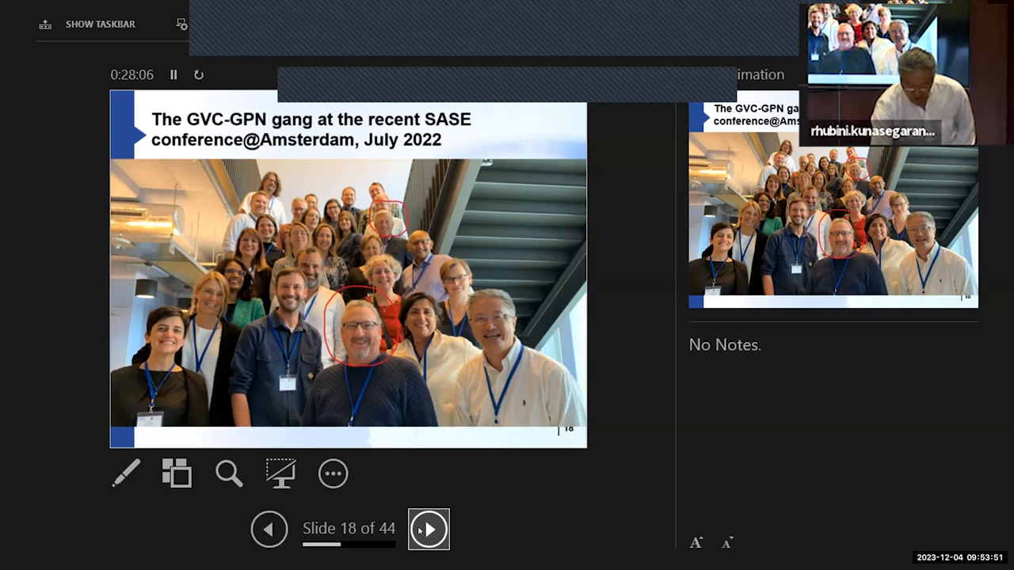
left_click(428, 529)
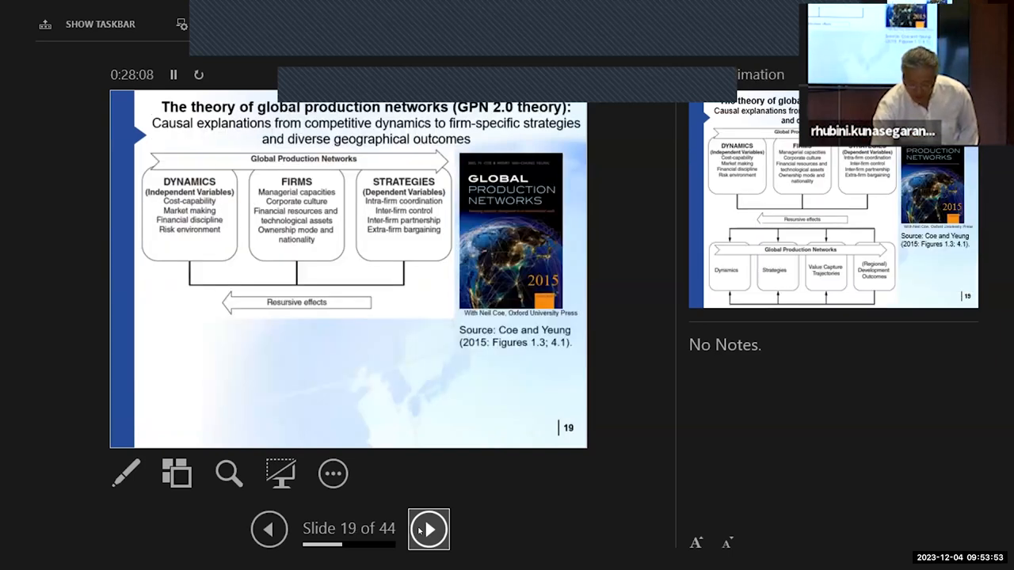
left_click(268, 529)
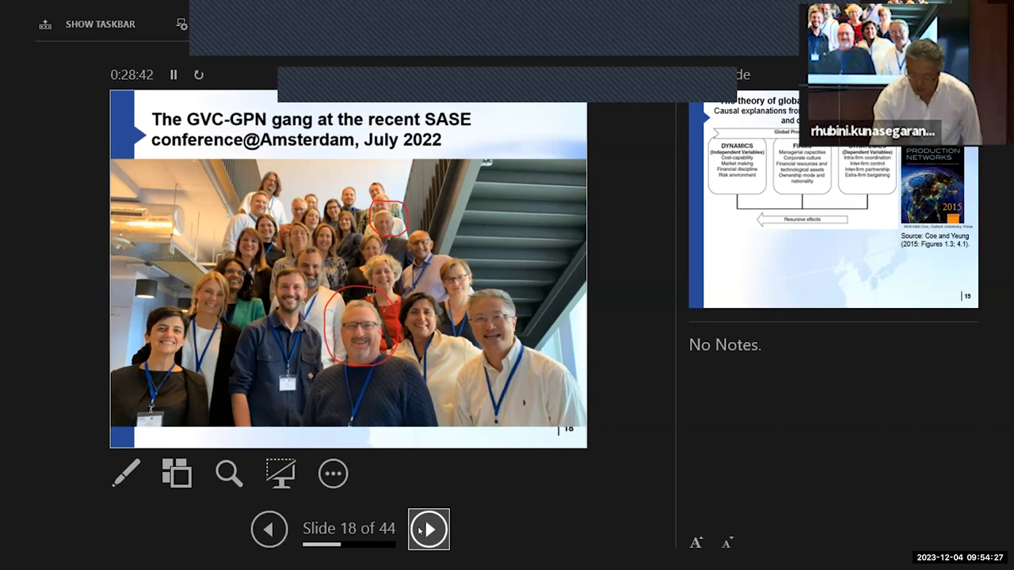
Advance to slide 19 on Coe and Yeung's 2015 GPN 2.0 theory.
left_click(428, 529)
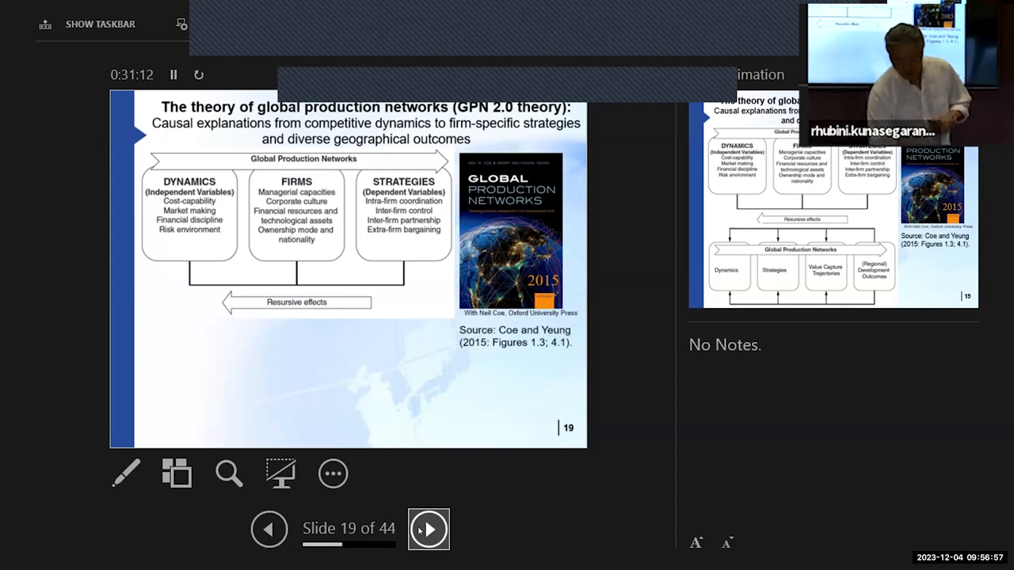
Reveal slide 19's lower diagram on dynamics, strategies, value capture and regional outcomes.
left_click(428, 529)
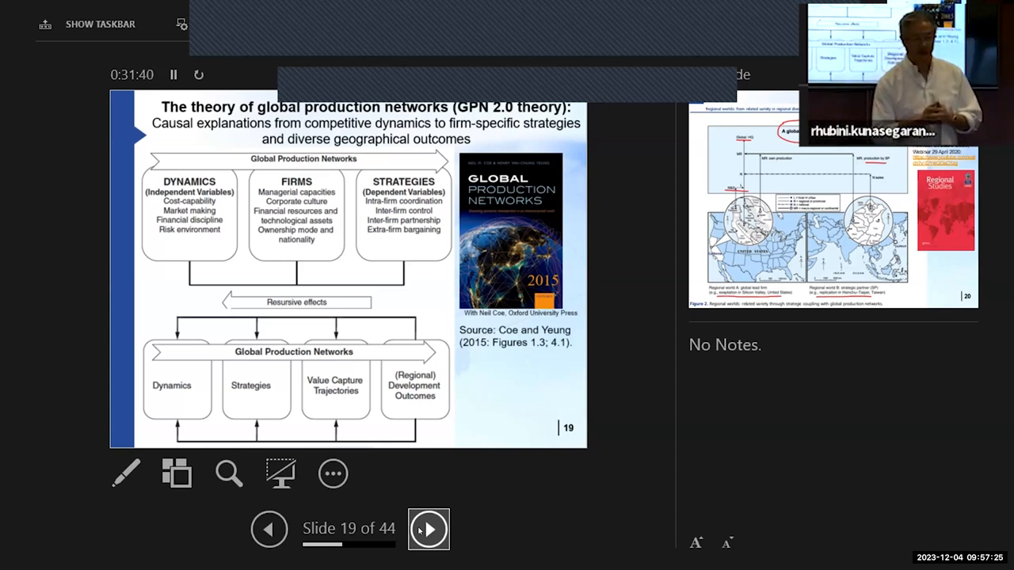
Advance to slide 20 on regional worlds and strategic coupling.
left_click(429, 529)
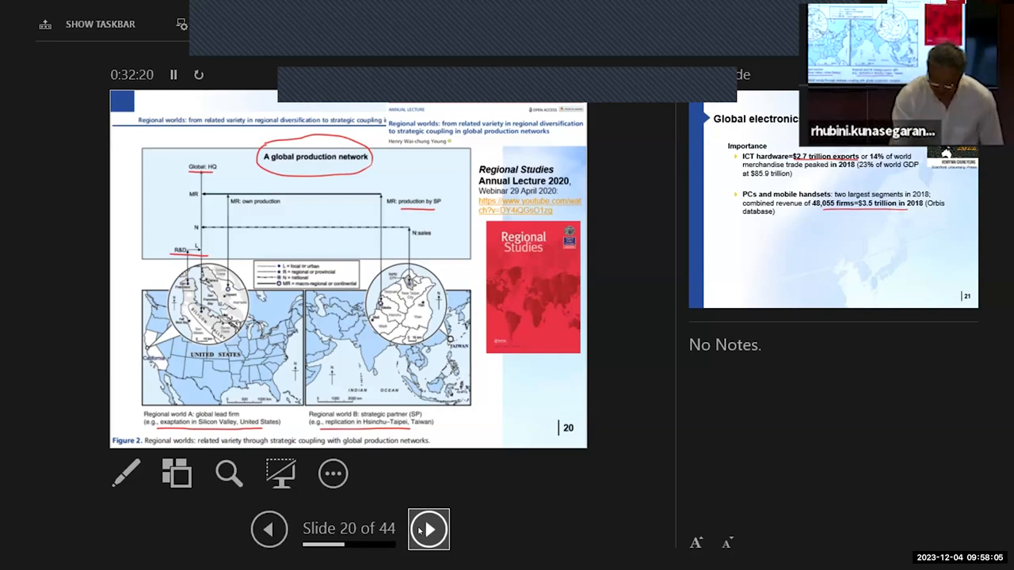
Bring up slide 21, 'Global electronics centred on East Asia' with ICT export figures.
left_click(428, 529)
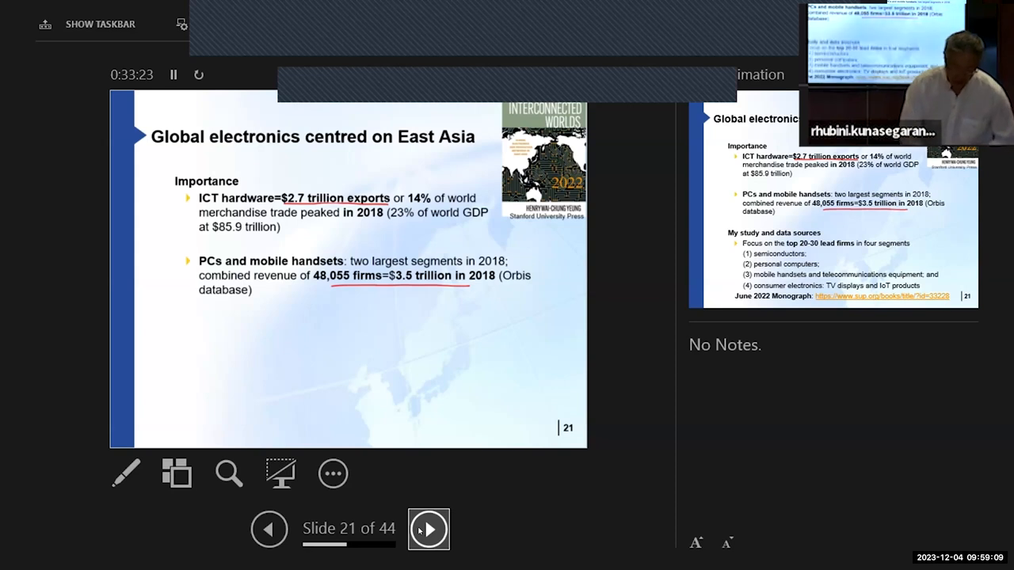
Reveal slide 21's study and data sources bullets on lead firms in four segments.
left_click(429, 529)
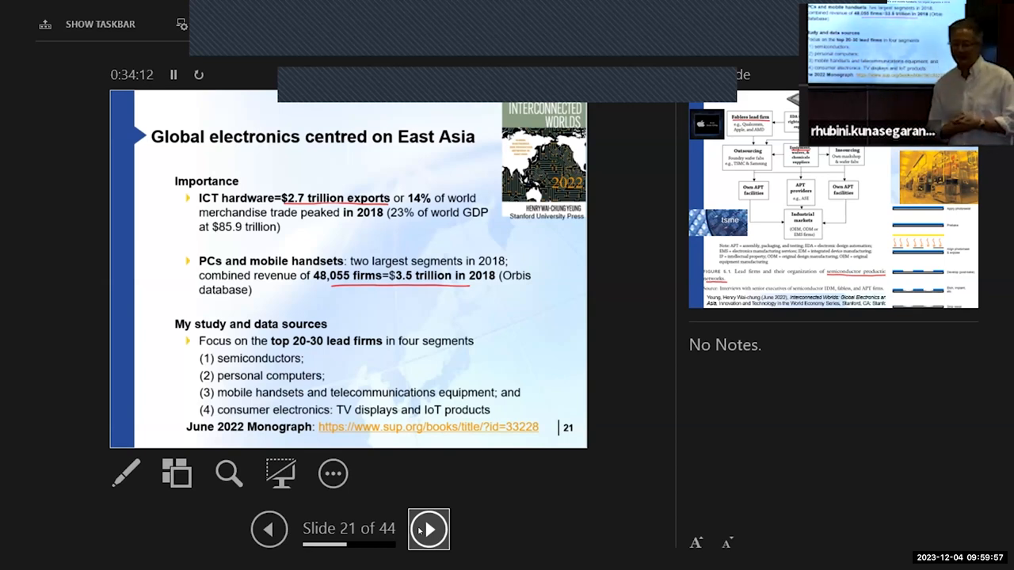
Advance twice to slide 22 on lead firms' semiconductor production networks.
left_click(429, 529)
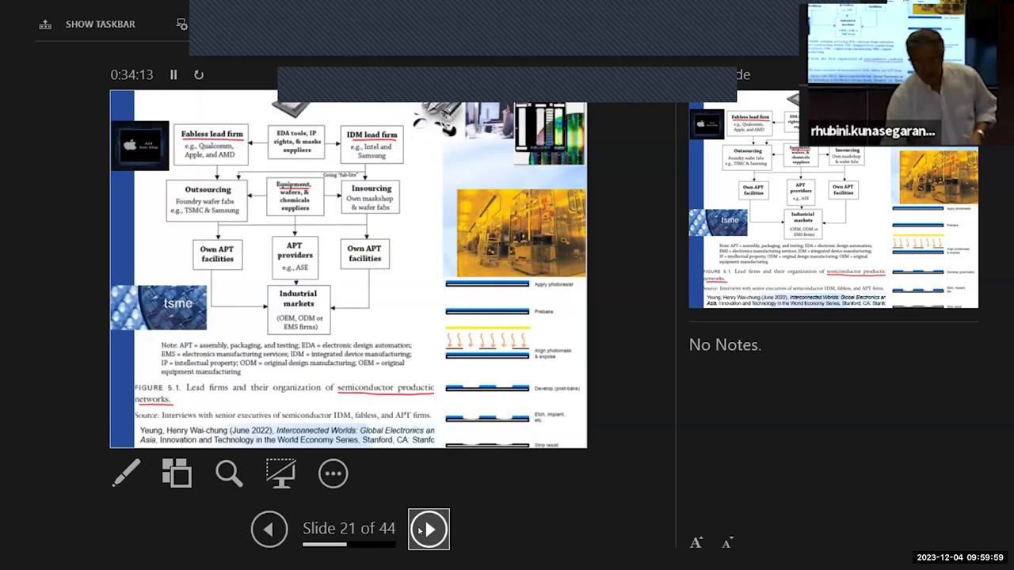
left_click(429, 529)
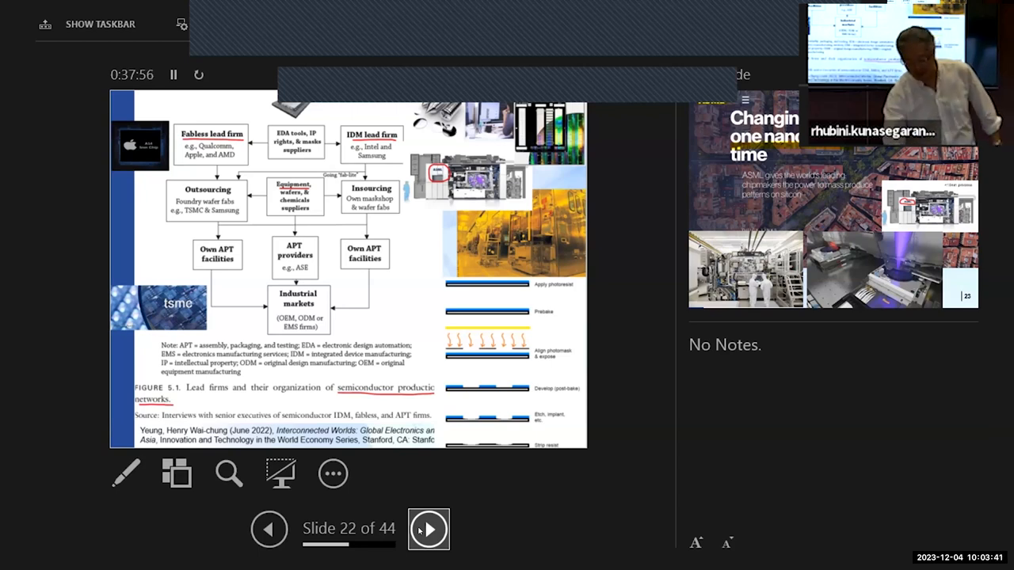
Show the ASML slide, then move on to slide 24's chip fabrication cycle.
left_click(429, 529)
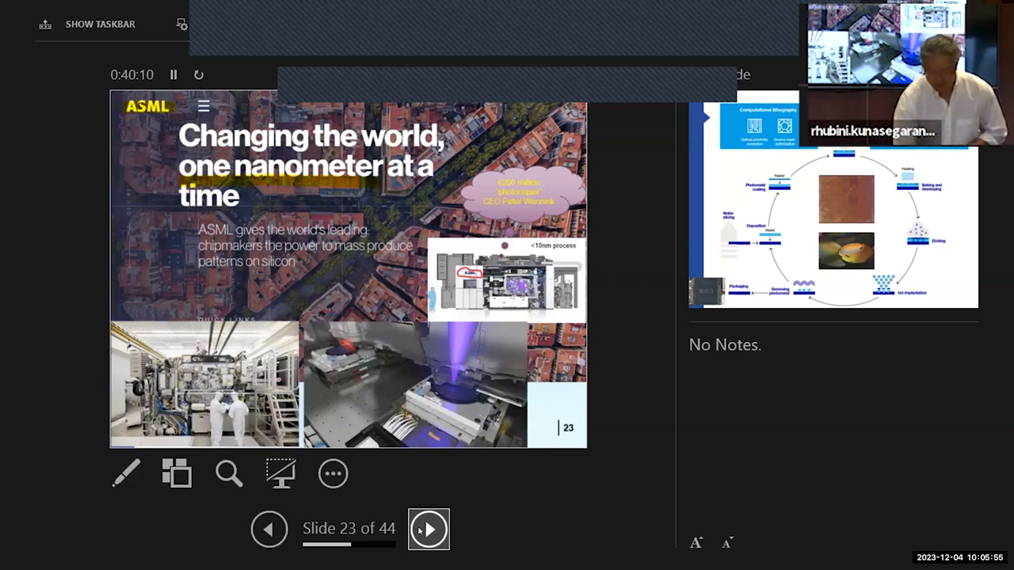
left_click(429, 529)
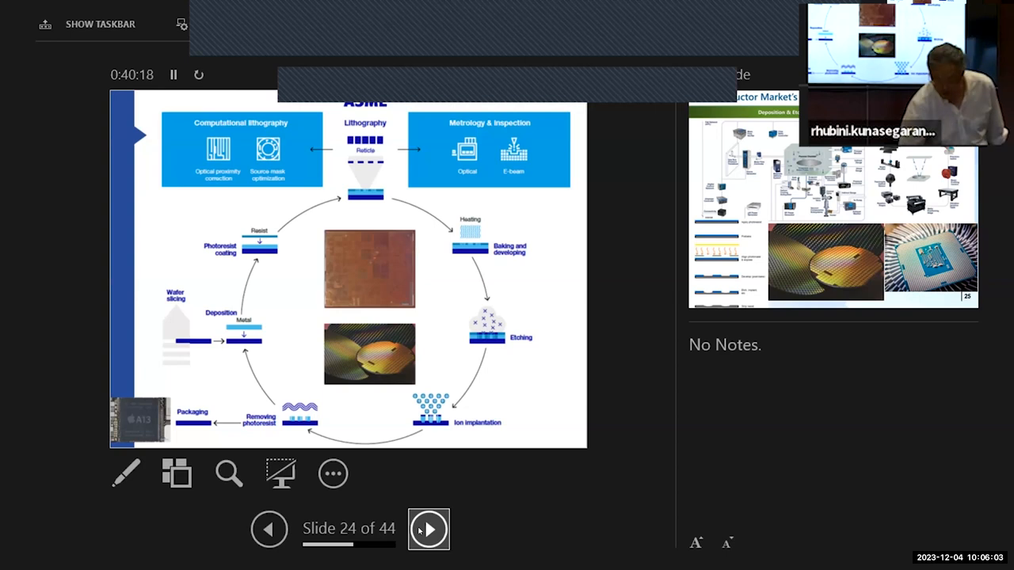
Bring up slide 26 on OEM lead firms and their ICT production networks.
left_click(429, 529)
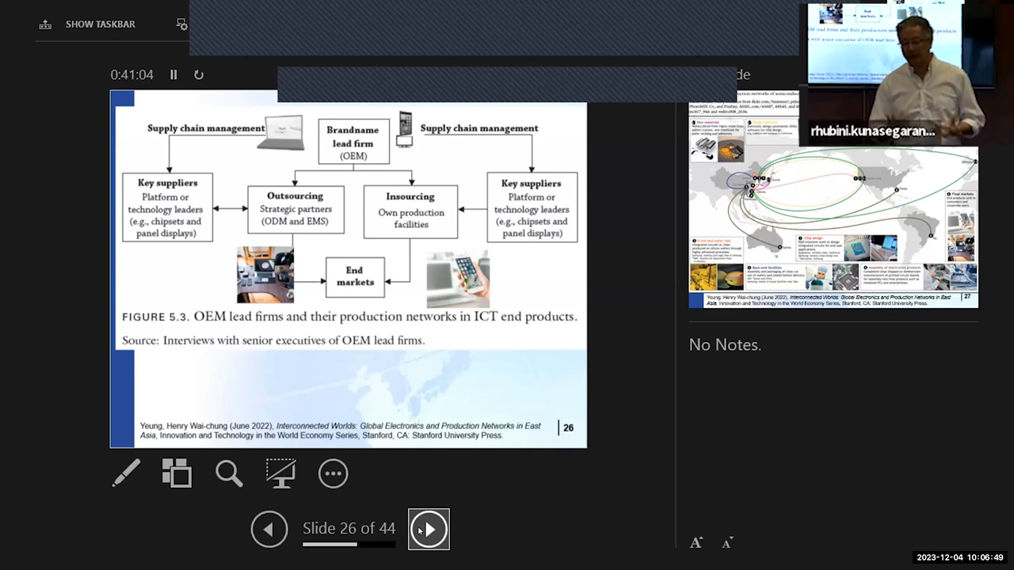
Bring up slide 28, 'How the chips fall worldwide', with market share charts.
left_click(429, 530)
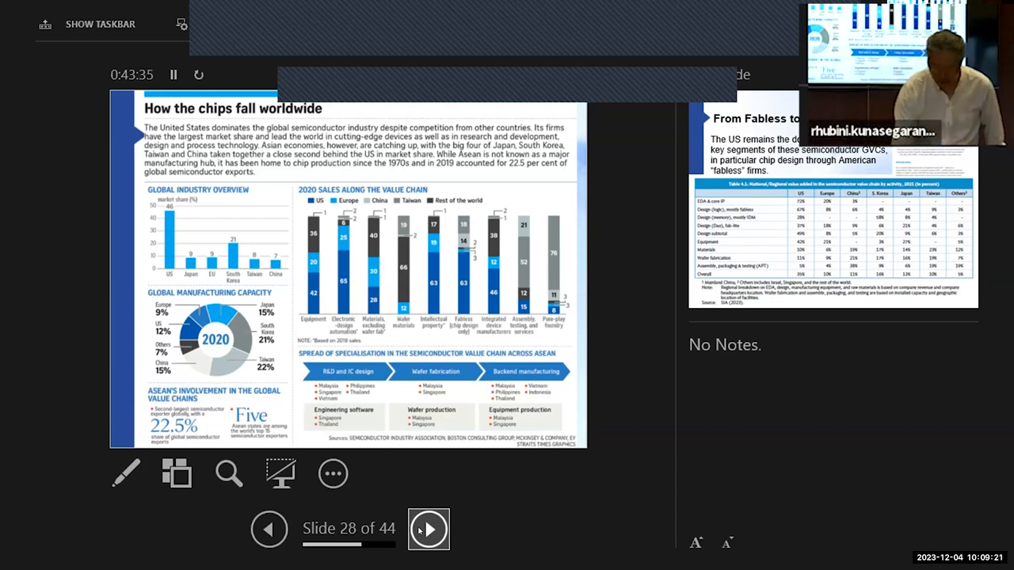
Skip past the chips infographic, Fabless to Fabs, and top lead firms table to slide 32.
left_click(429, 530)
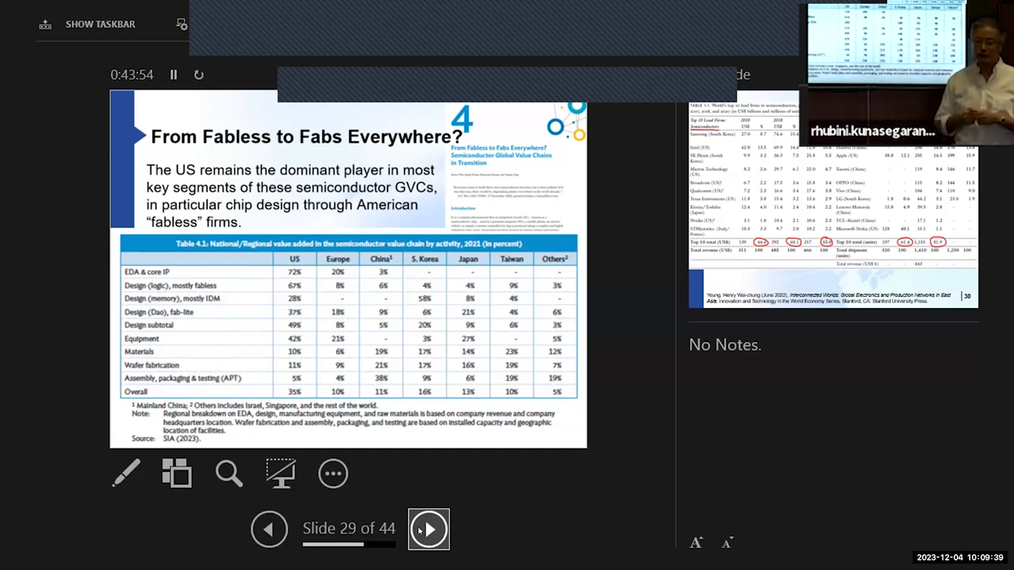
left_click(428, 529)
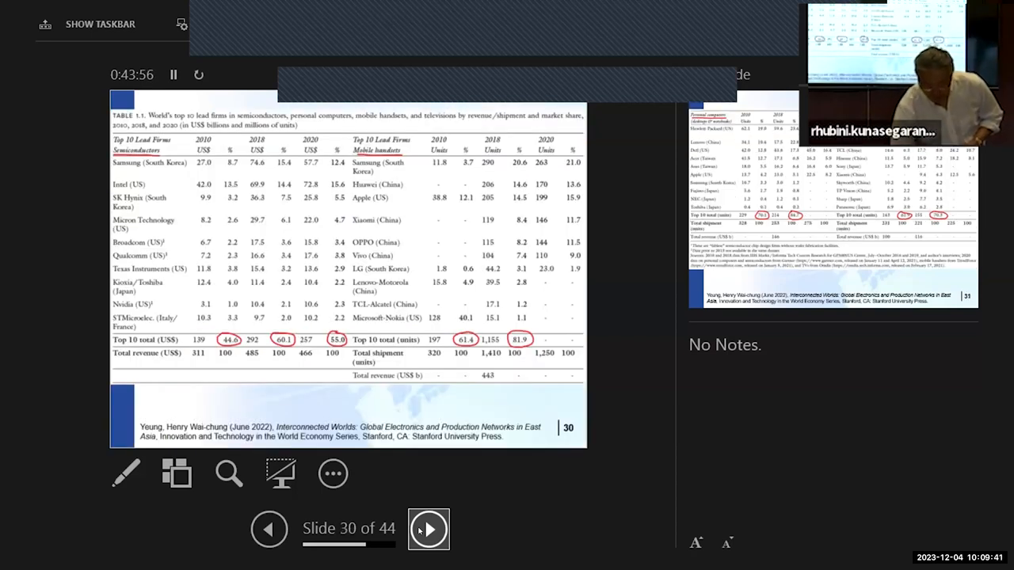
left_click(429, 529)
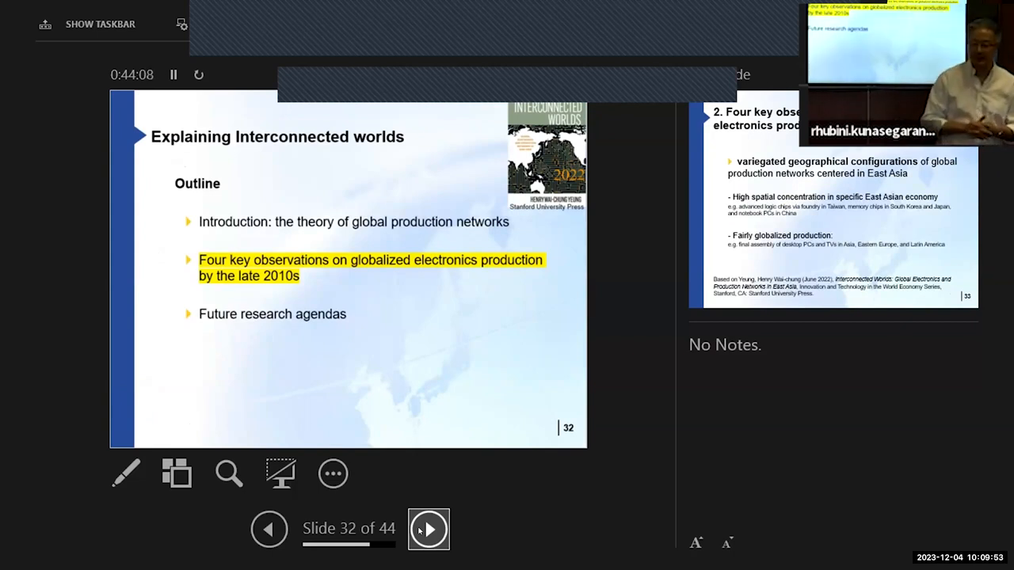
Show slide 33, the first observation on variegated East Asian geographical configurations.
left_click(428, 529)
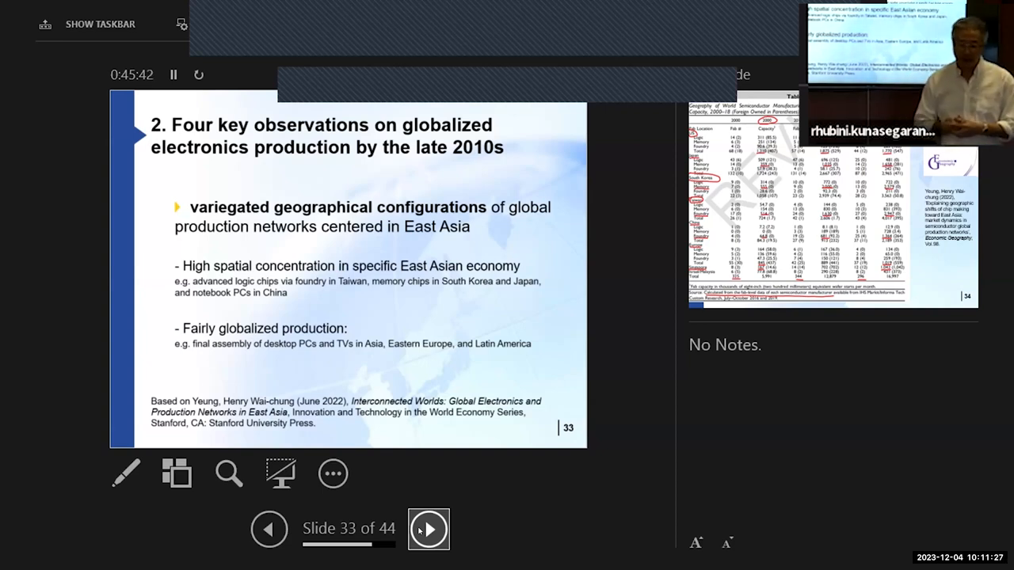
Pass the semiconductor manufacturing table and reach slide 36 on intra-firm and inter-firm strategies.
left_click(428, 529)
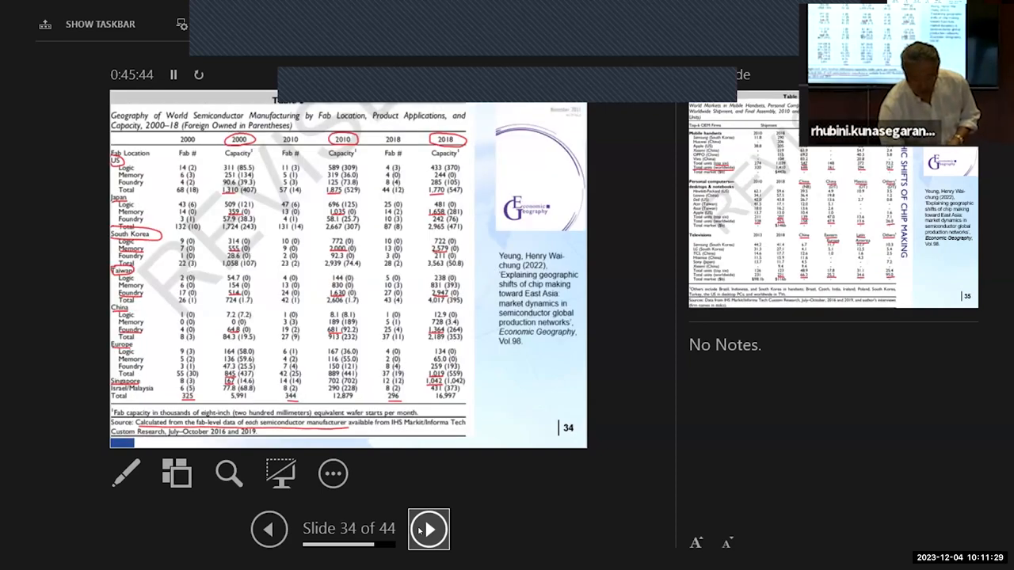
left_click(429, 530)
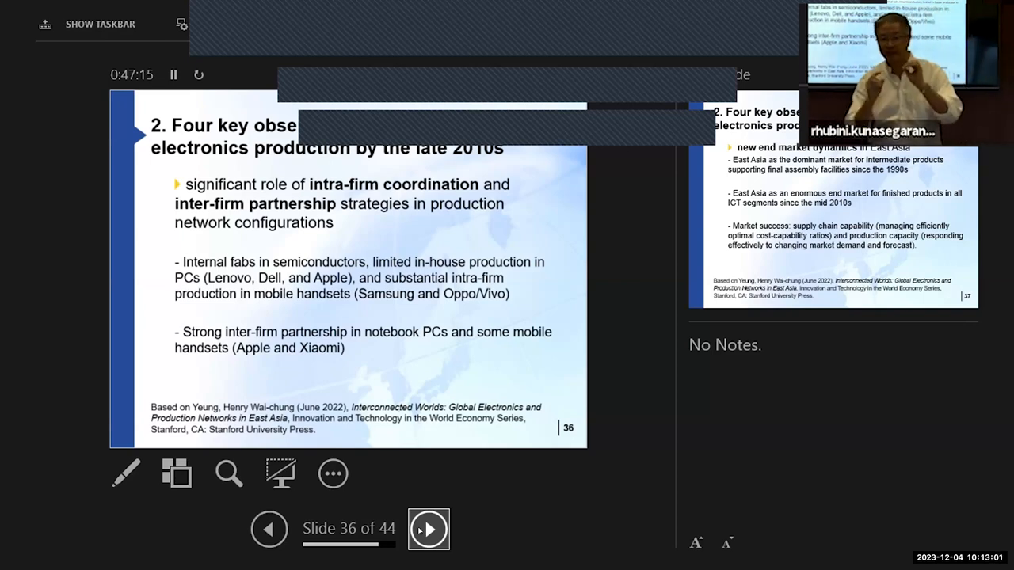
Bring up slide 37 on East Asian end market dynamics and success factors.
left_click(429, 529)
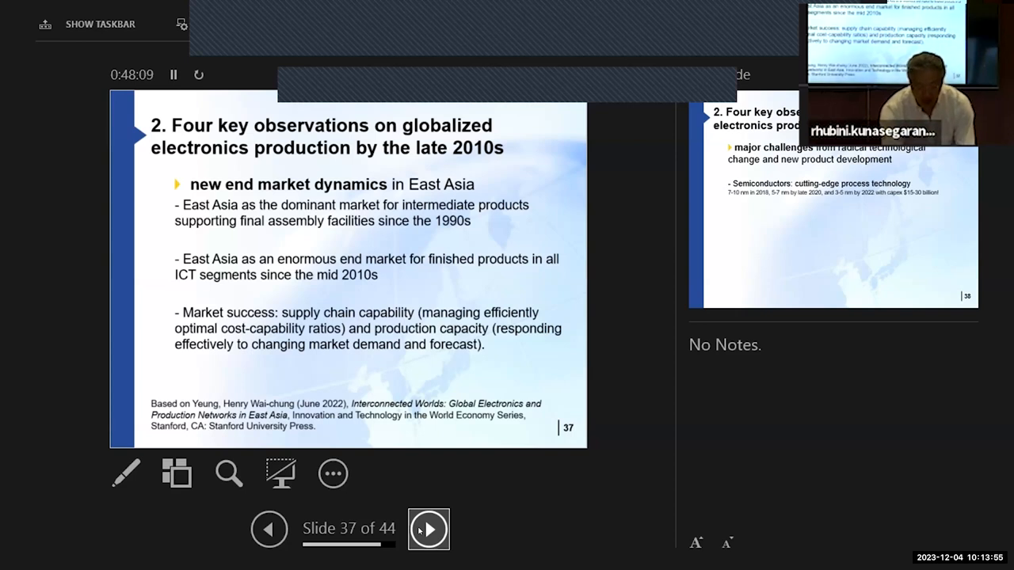
Advance to slide 38 and reveal its chip images and car computer pictures.
left_click(428, 529)
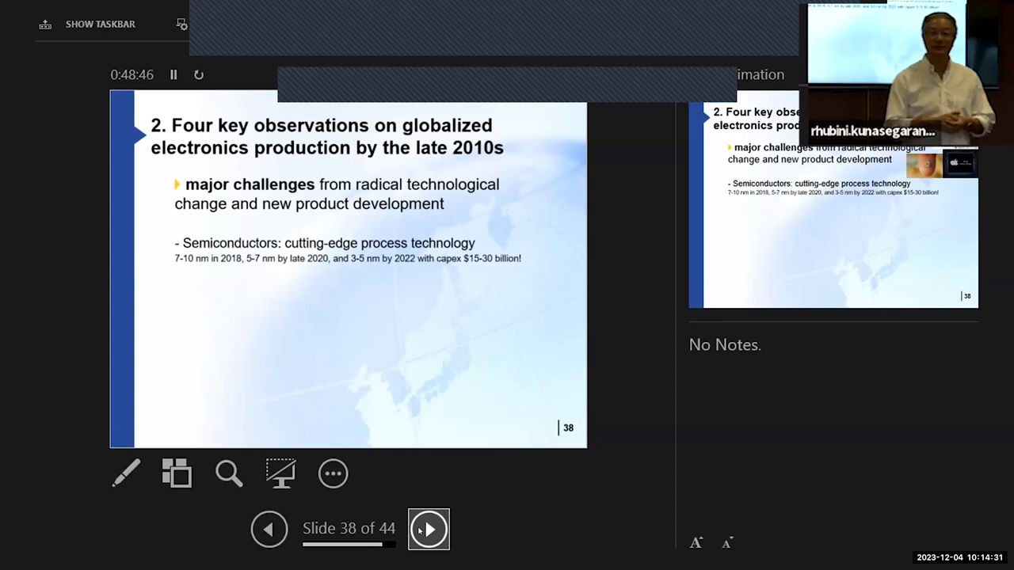
left_click(429, 529)
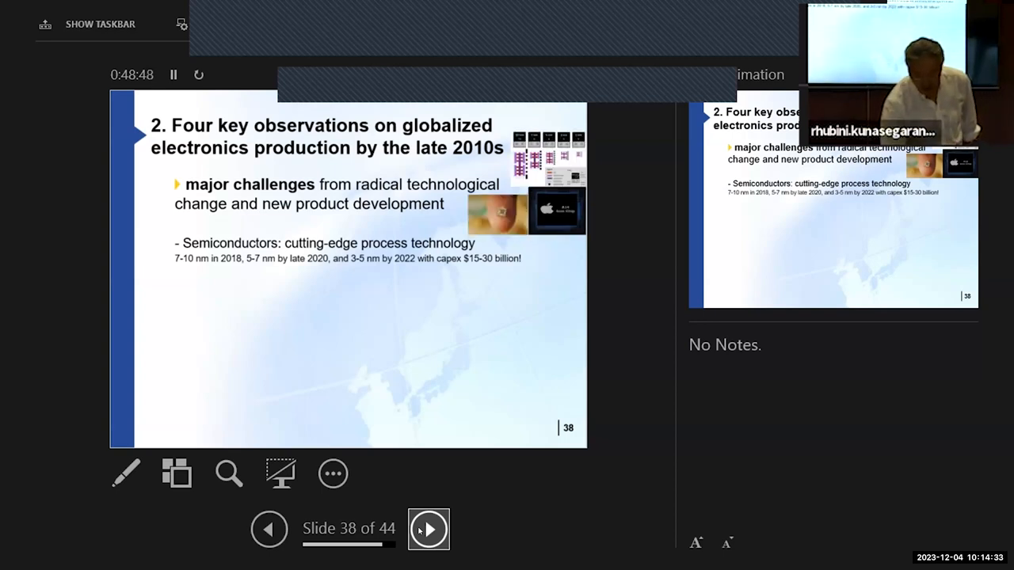
left_click(428, 530)
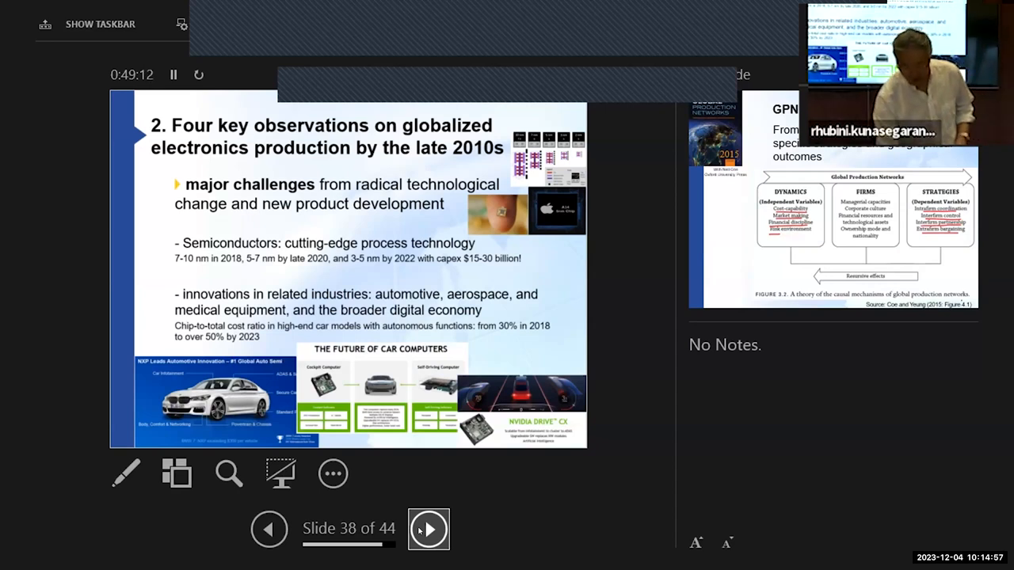
Advance through the GPN 2.0 theory and Table 4 strategies slides to slide 41.
left_click(427, 529)
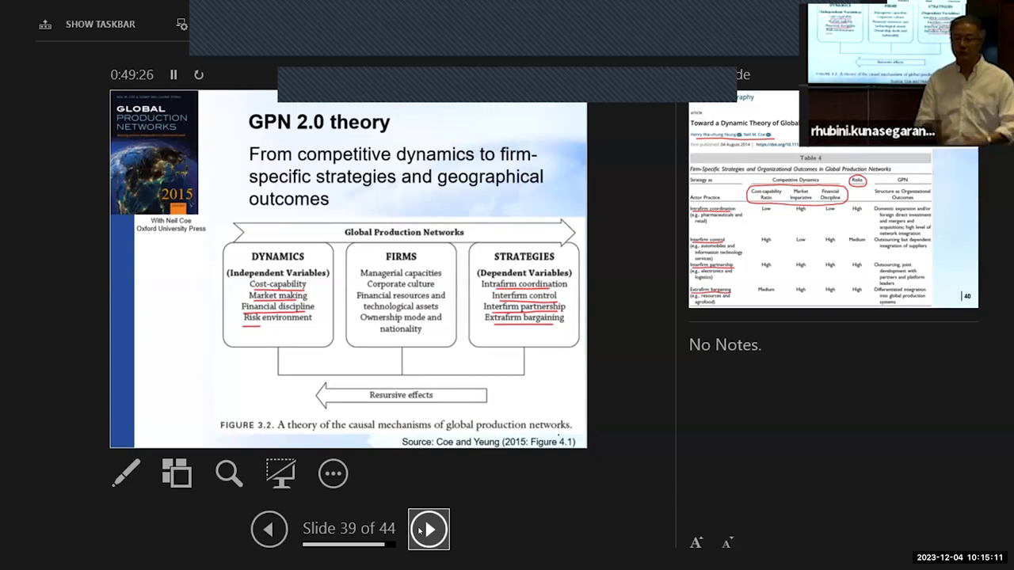
left_click(428, 529)
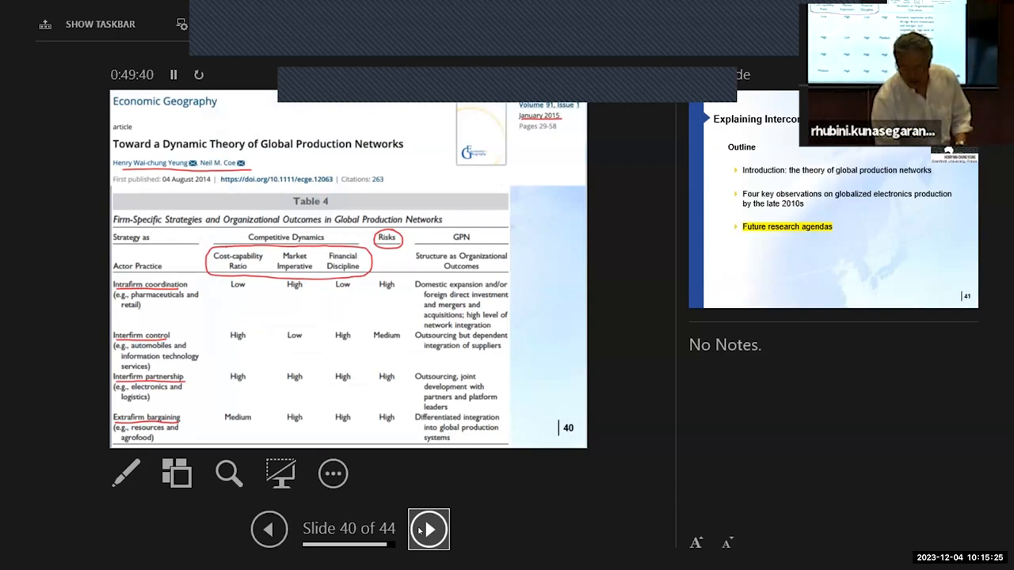
left_click(429, 529)
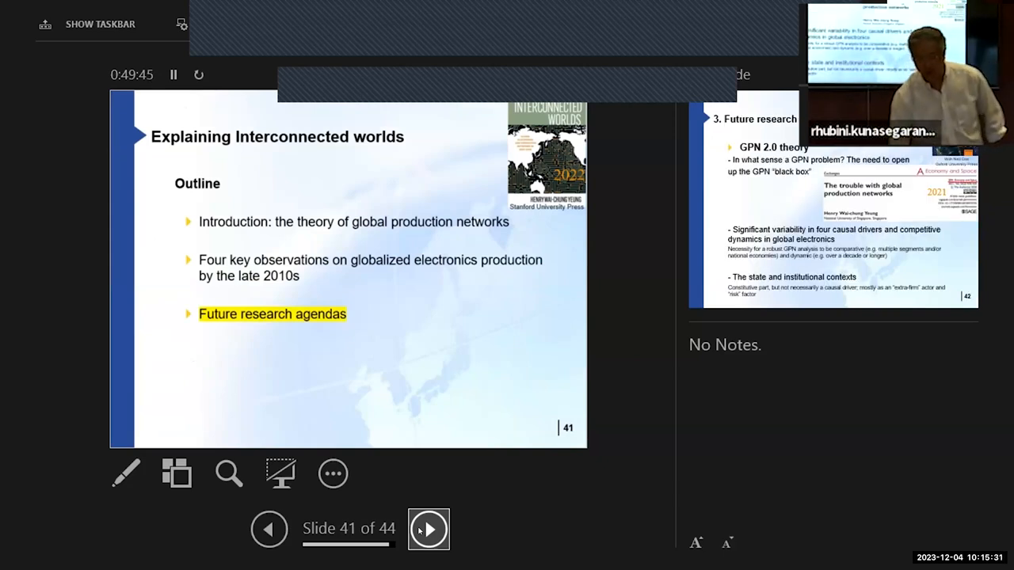
Advance to slide 42 on future research agendas for GPN 2.0 theory.
left_click(429, 530)
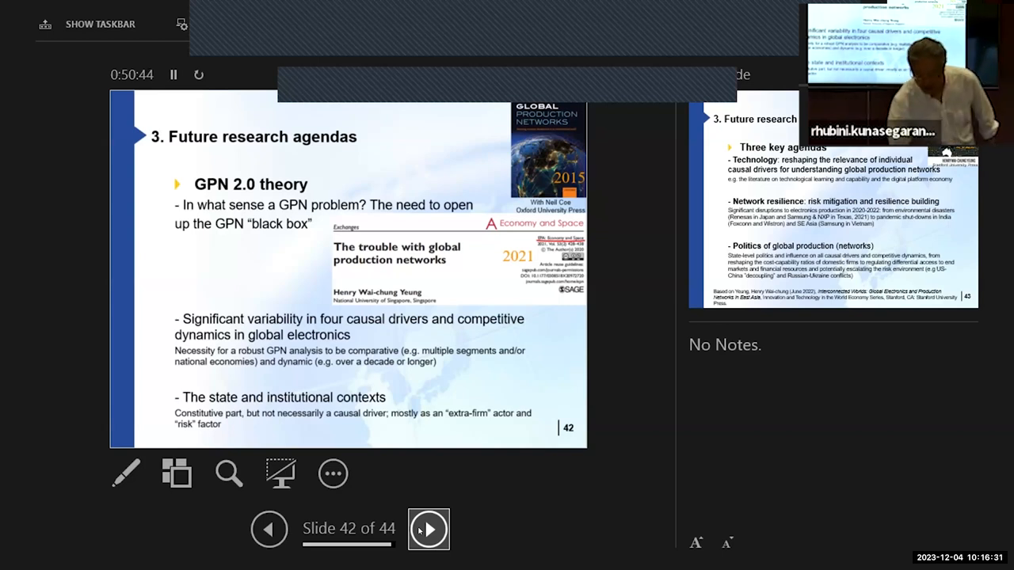
Step through slide 43's three key agendas to the final ARC ADM+S thank-you slide.
left_click(428, 529)
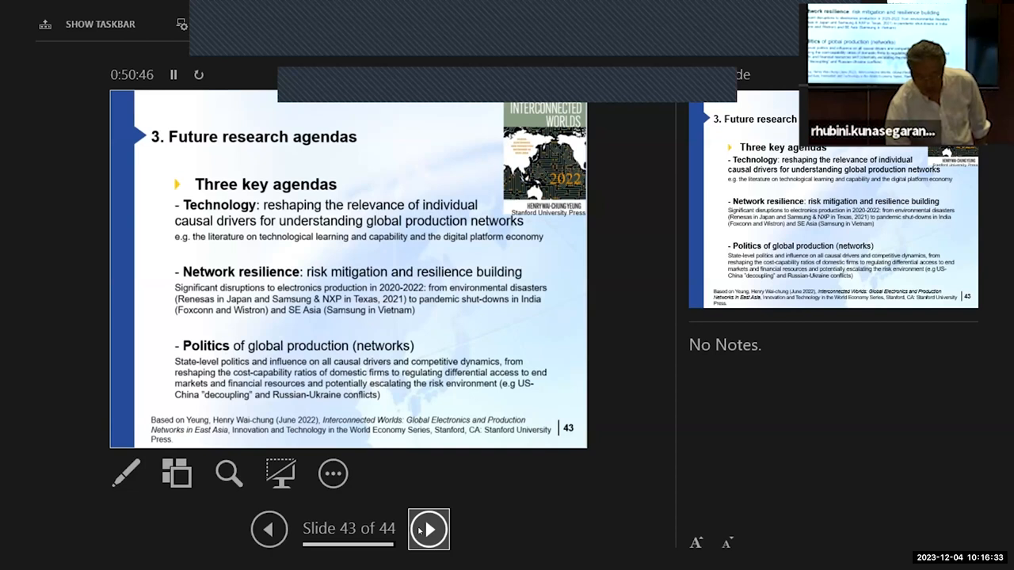
left_click(428, 530)
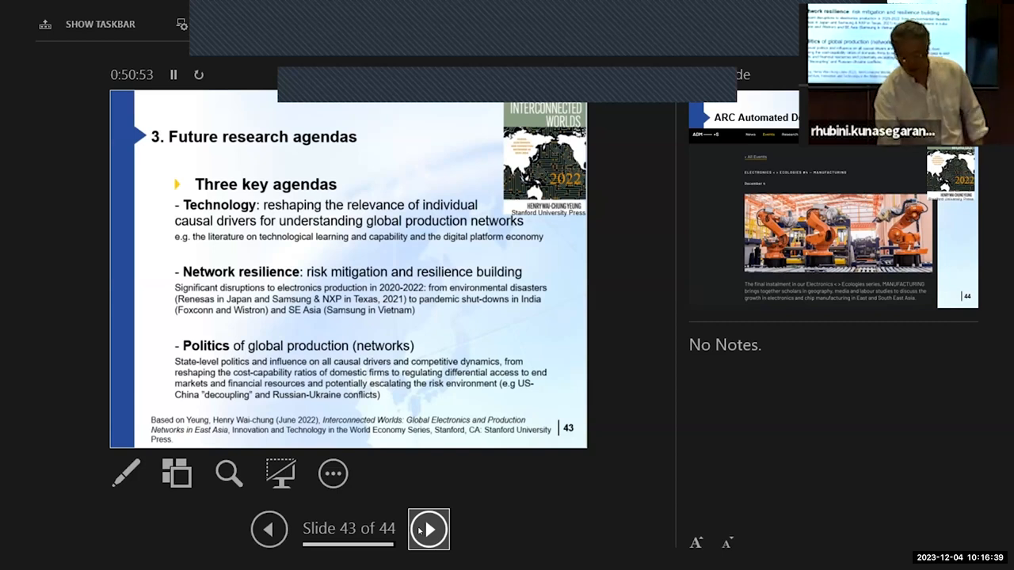
left_click(428, 530)
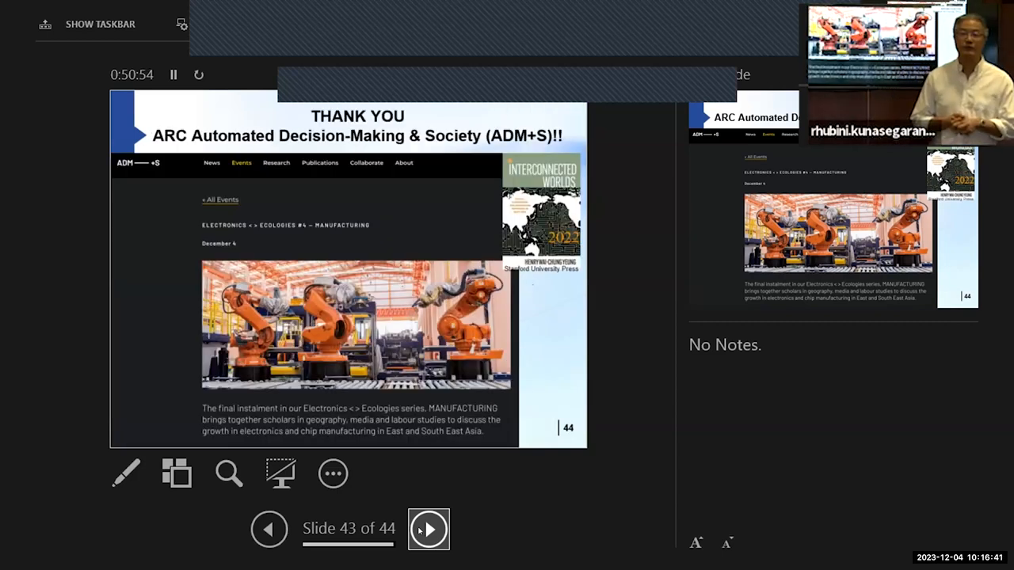
left_click(429, 529)
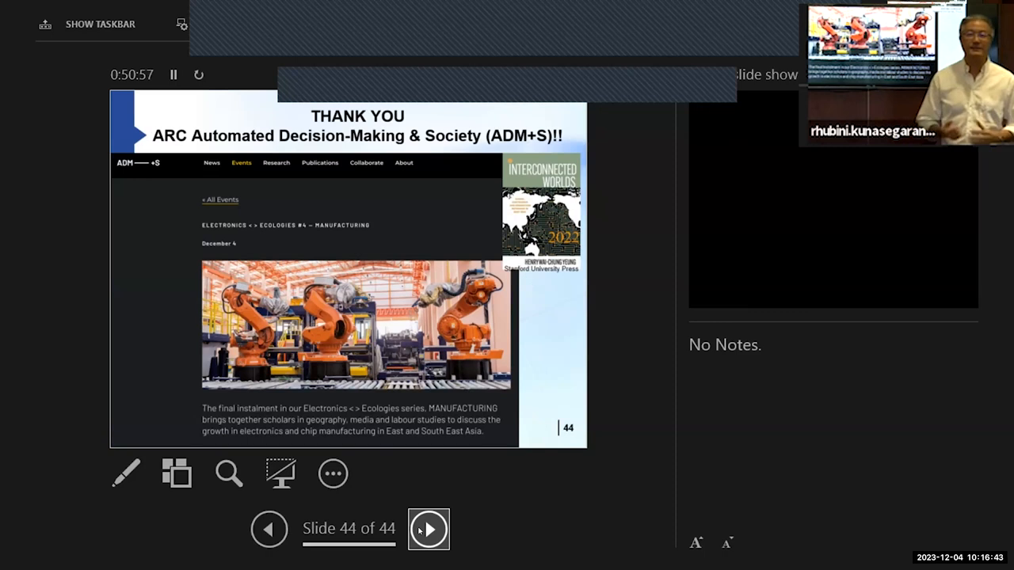